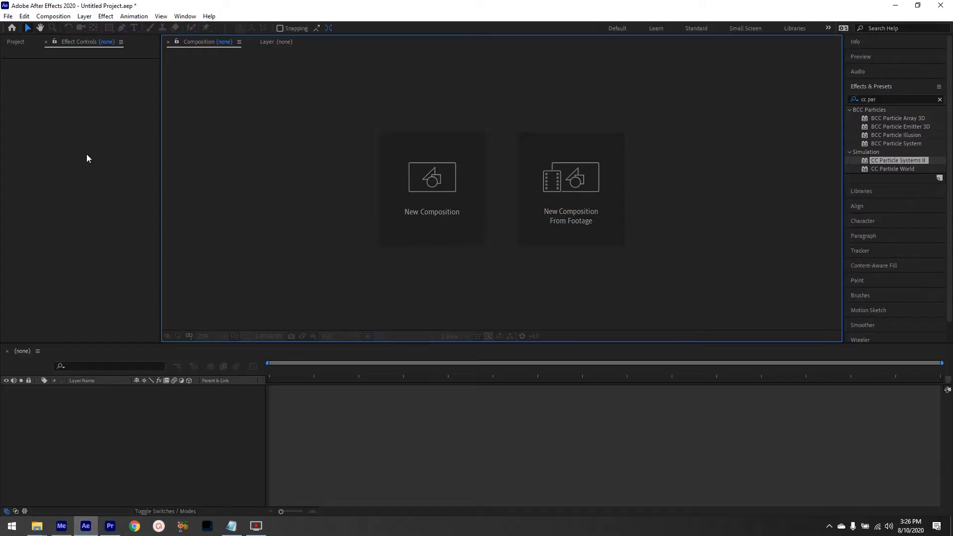
Create a new HDTV 1080 29.97 composition named saber logo anime.
click(432, 177)
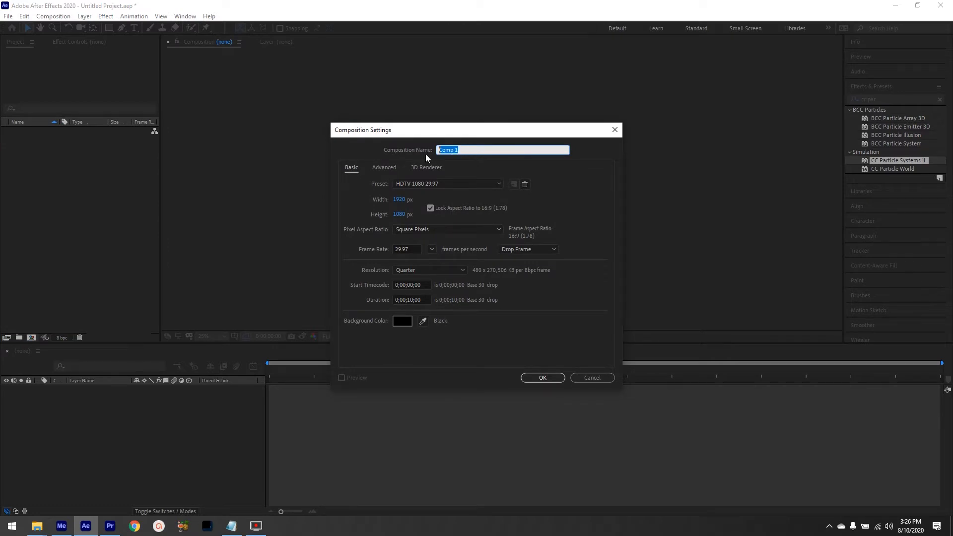
text(saber)
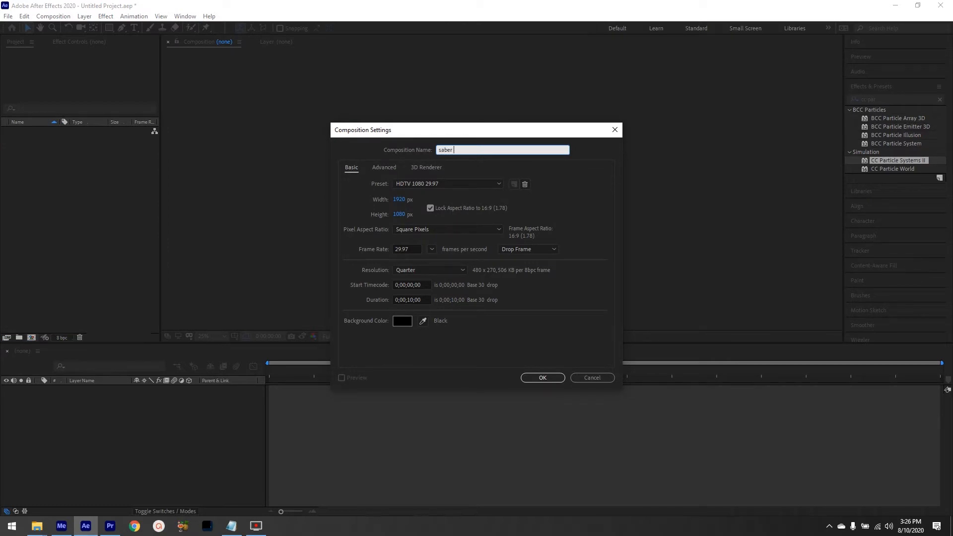
text(logo a)
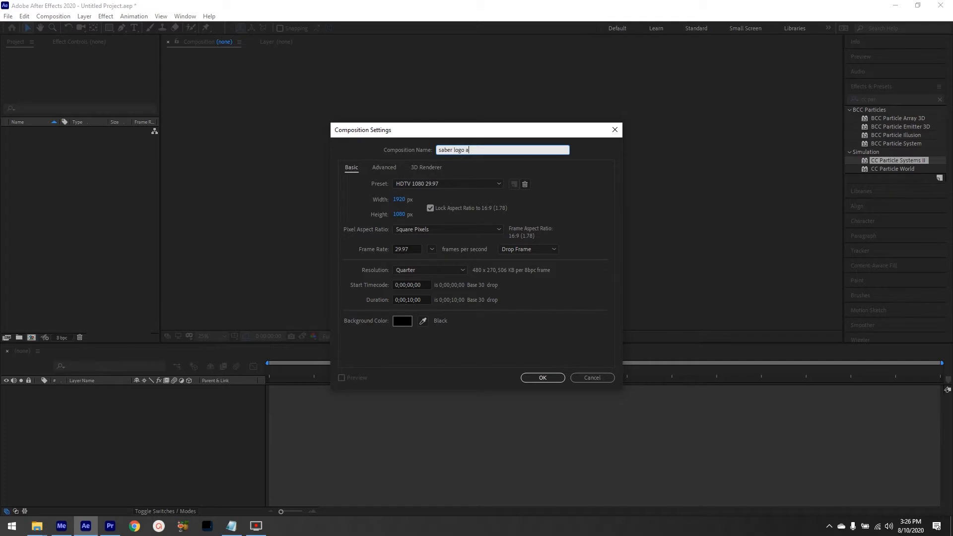
click(542, 377)
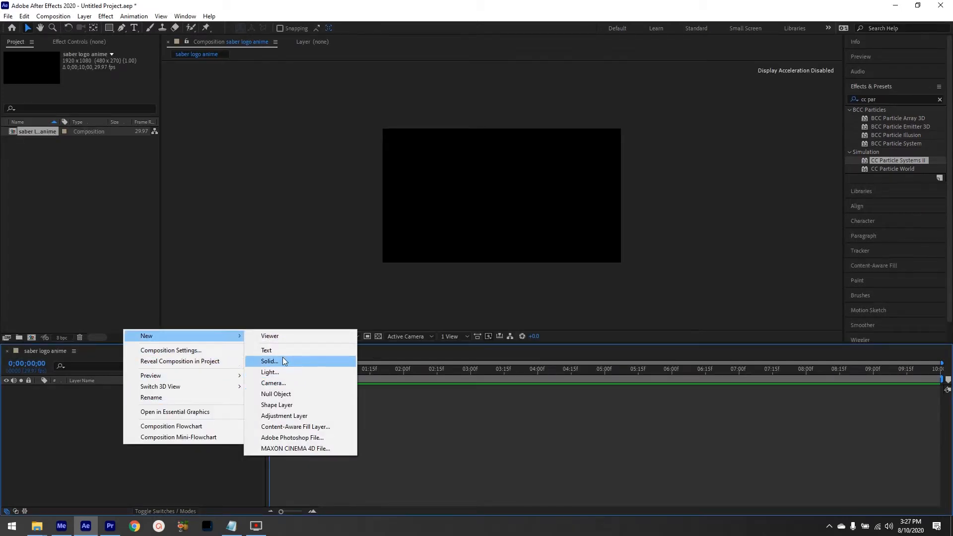
Add a new full-frame black solid, correcting its name to BG, and confirm it.
click(269, 362)
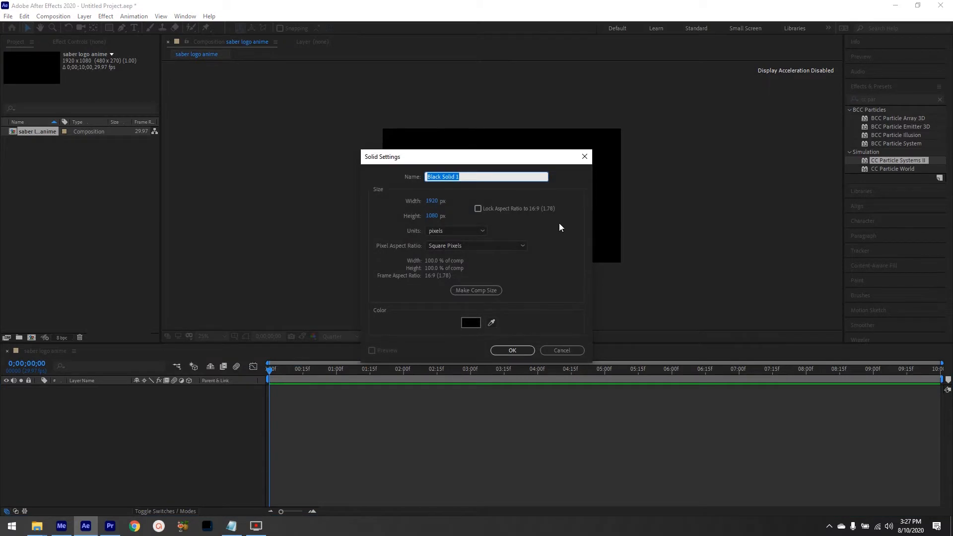
text(bag)
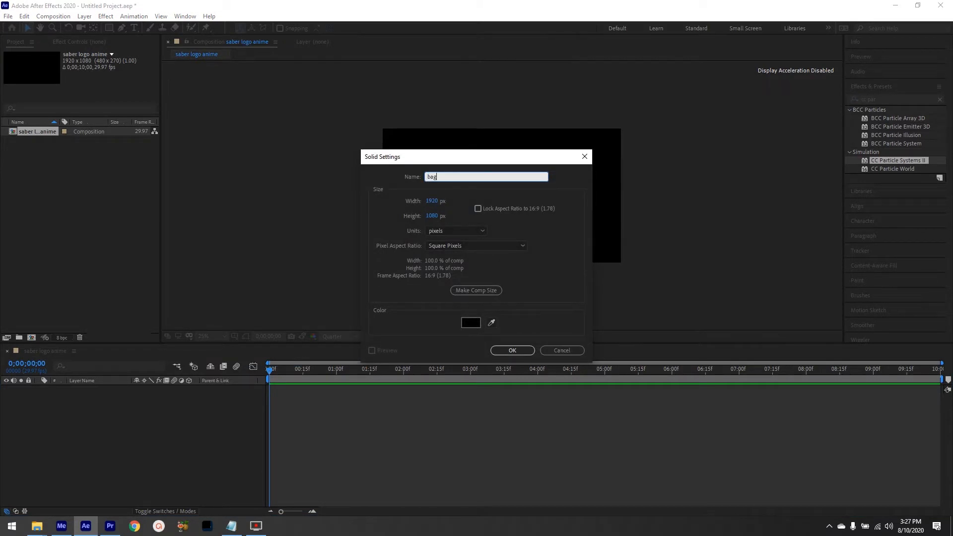
key(ctrl+a)
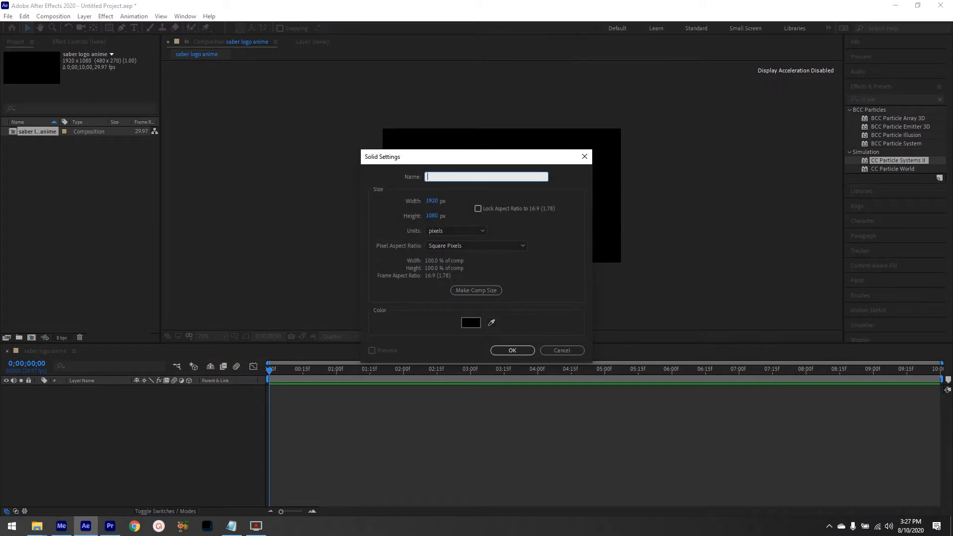
text(BG)
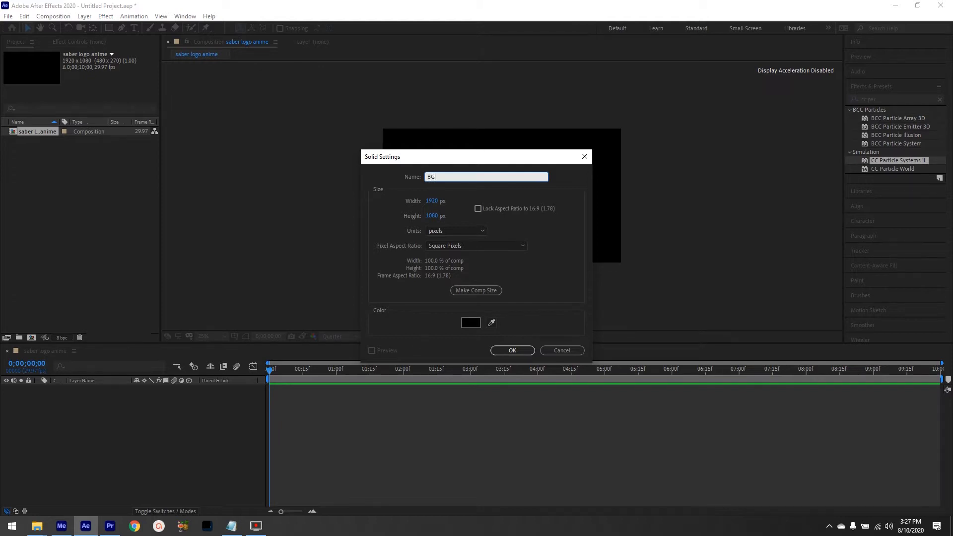
click(512, 350)
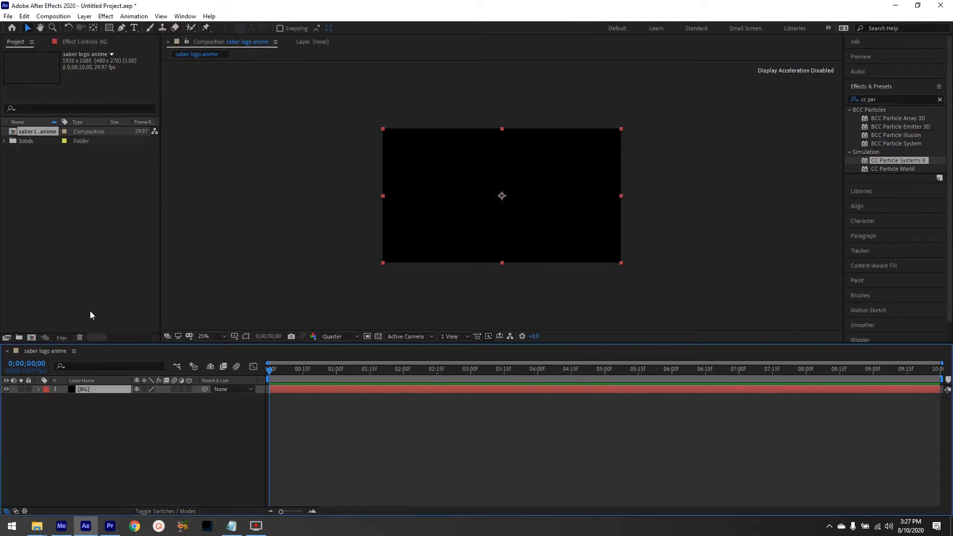
Add a second black solid named PARTICAULS above BG.
right_click(46, 350)
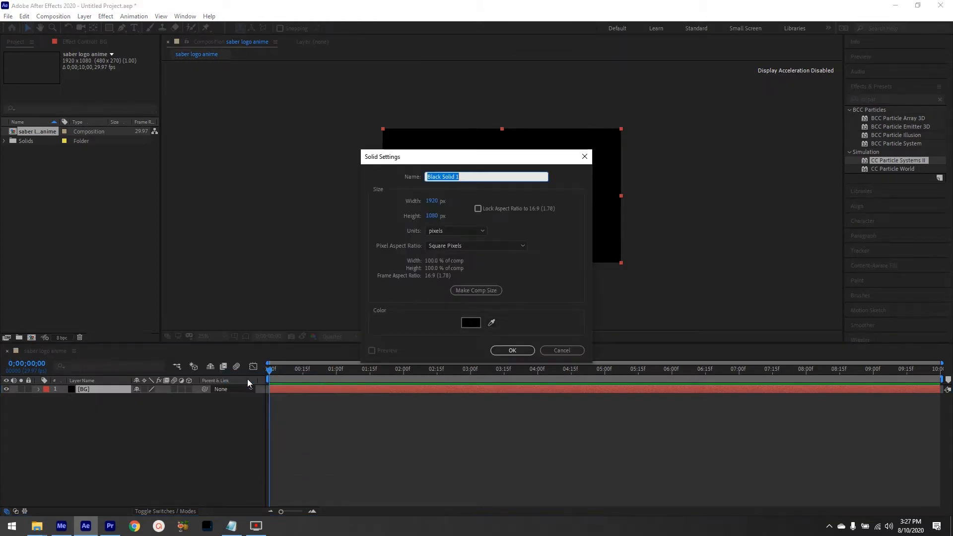
text(PARTICAULS)
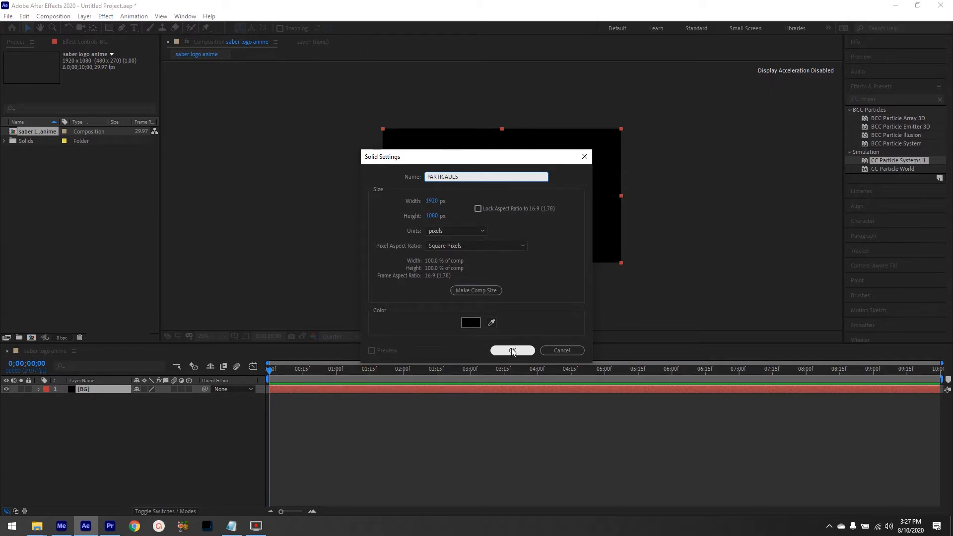
click(513, 350)
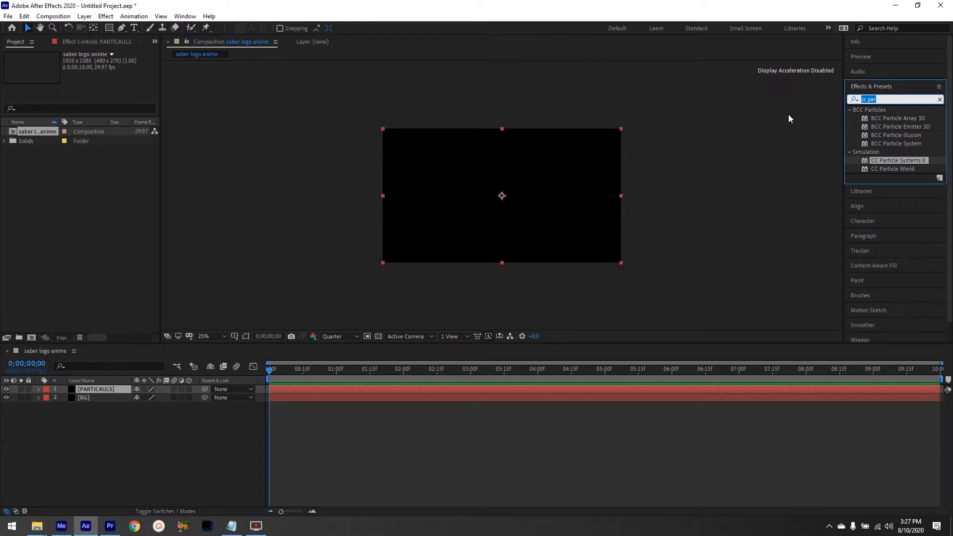
Find CC Particle Systems II by searching CC P in Effects & Presets.
text(CC PAR)
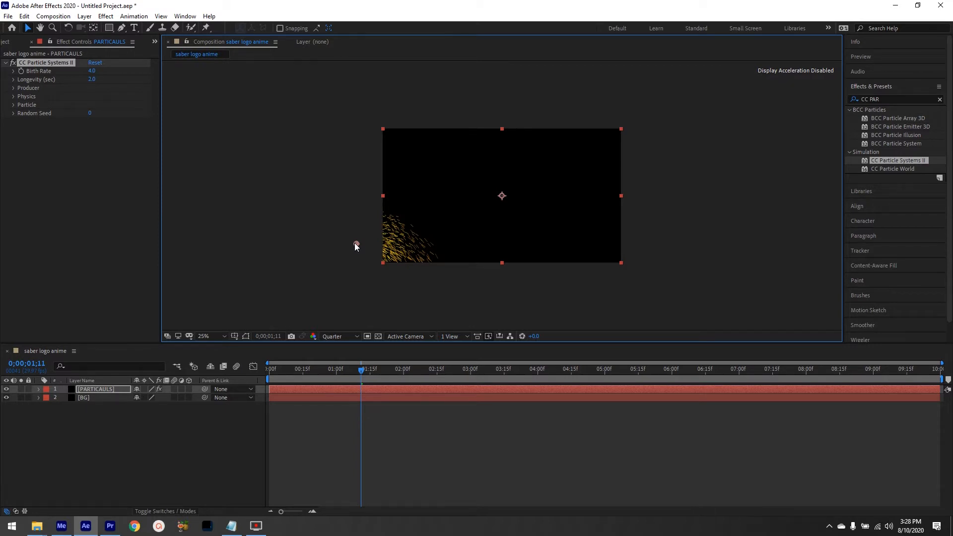
mouse_move(516, 333)
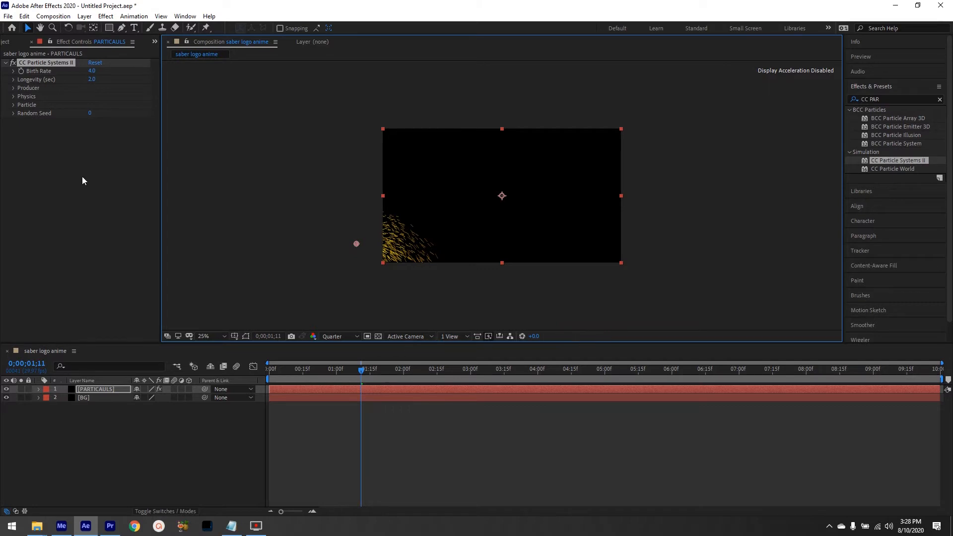
In Physics, set Animation to Direction and Velocity to 0.5.
click(13, 96)
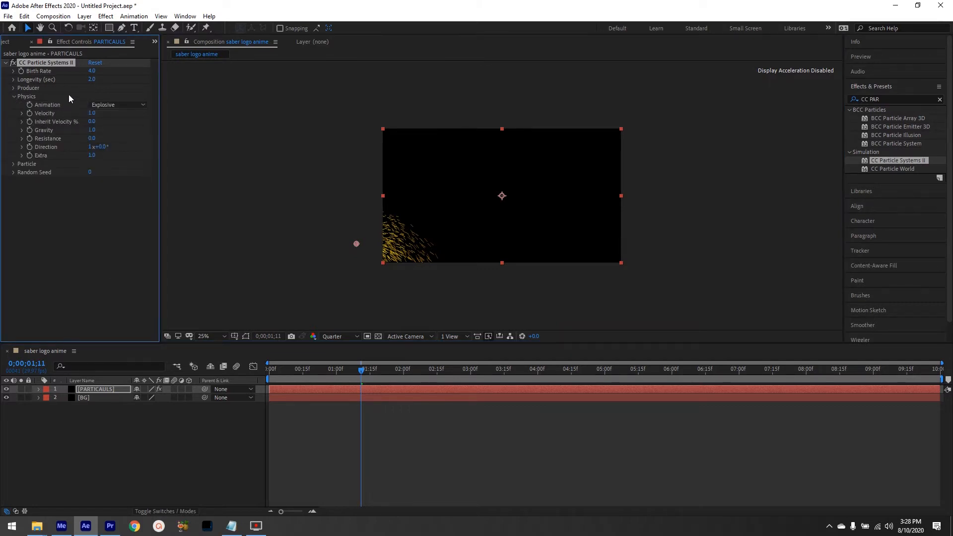
click(117, 104)
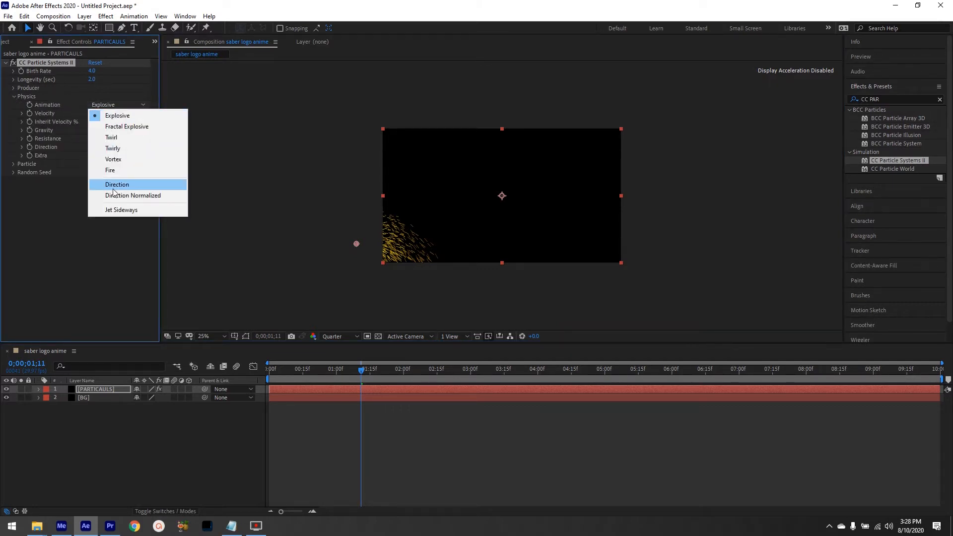
click(117, 185)
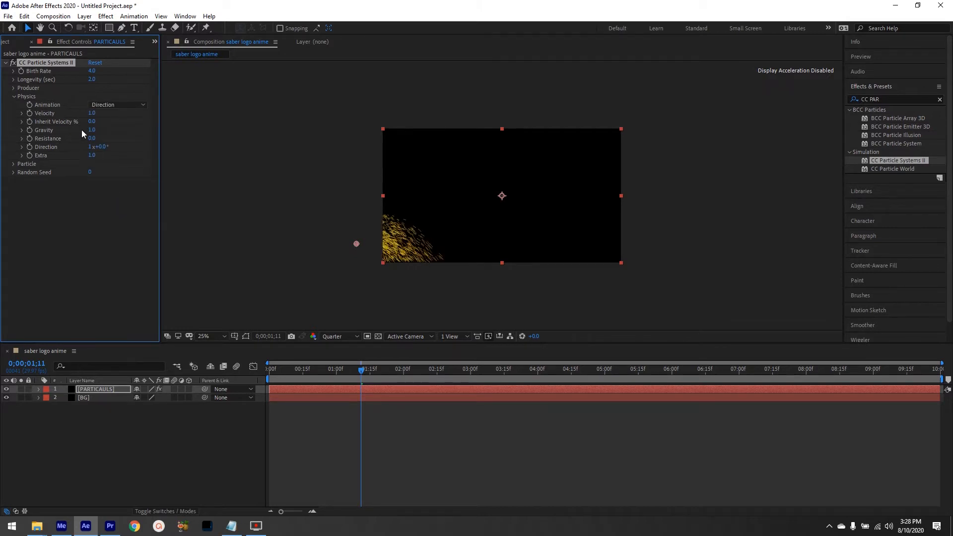
double_click(92, 113)
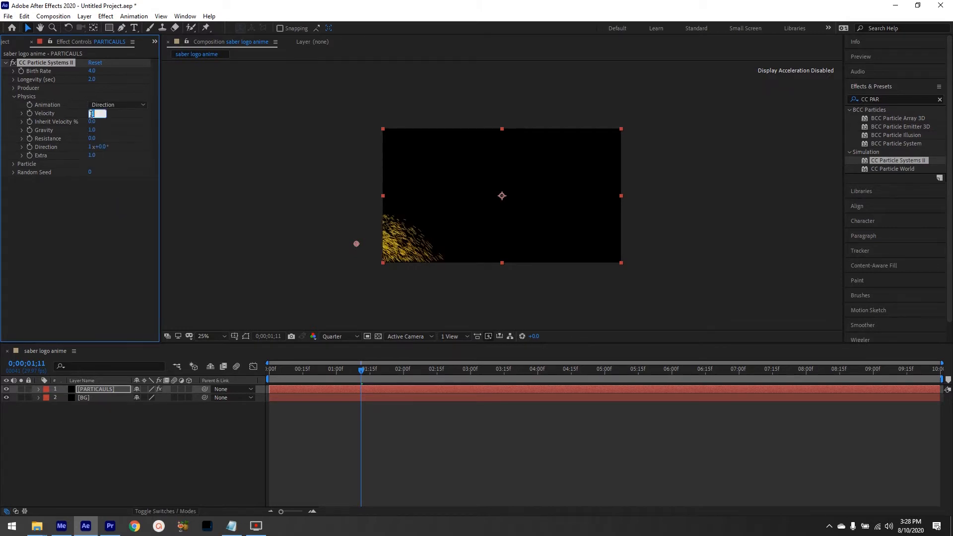
text(0.5)
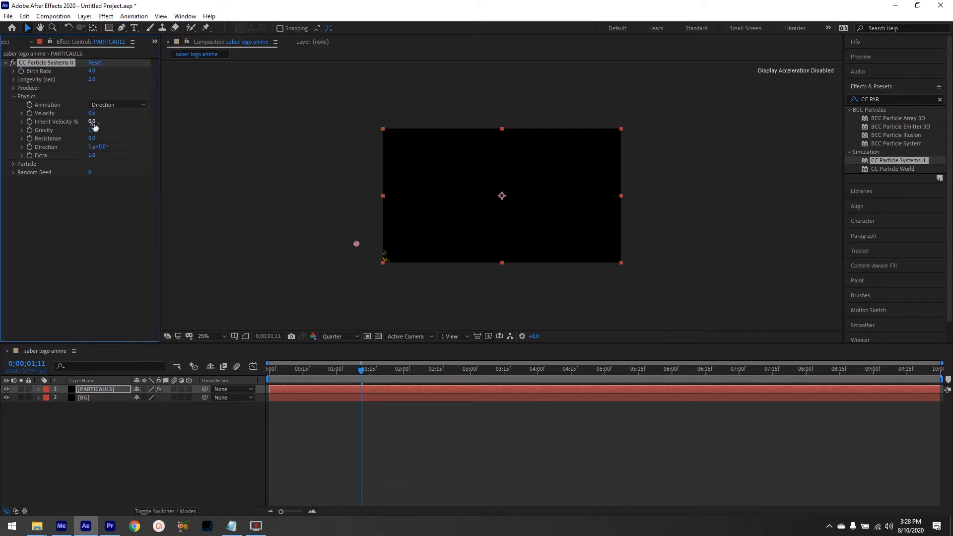
click(96, 121)
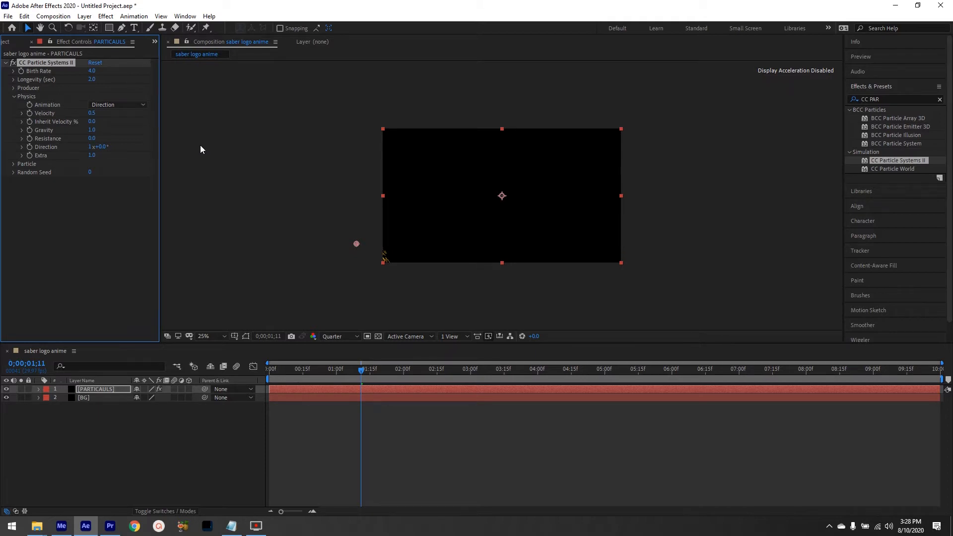
mouse_move(25, 149)
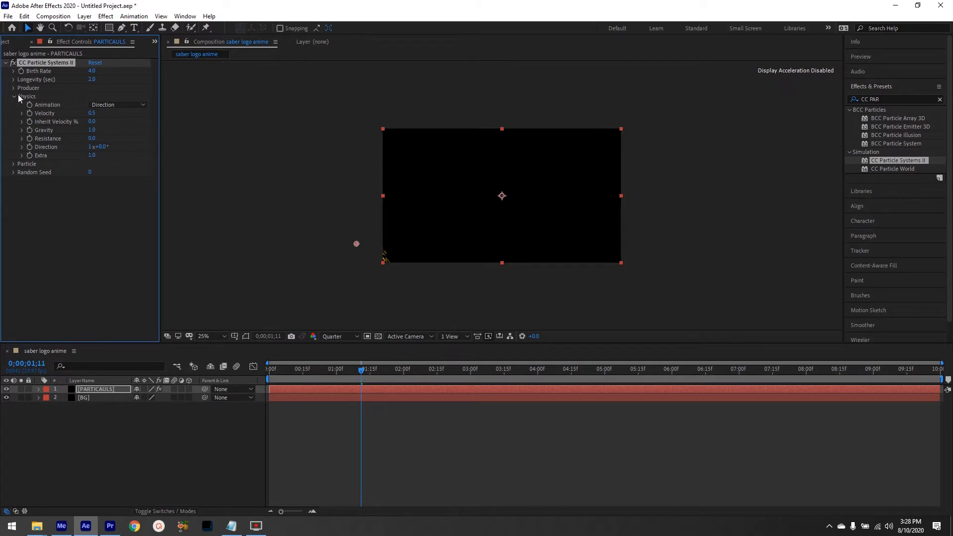
In Producer, set the emitter Radius X and Y to 100.
click(13, 88)
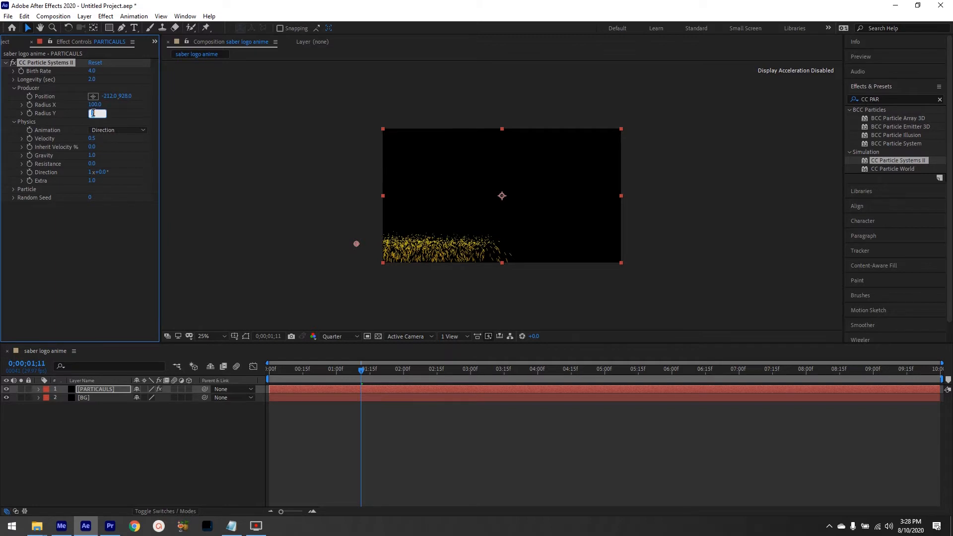
text(100.0)
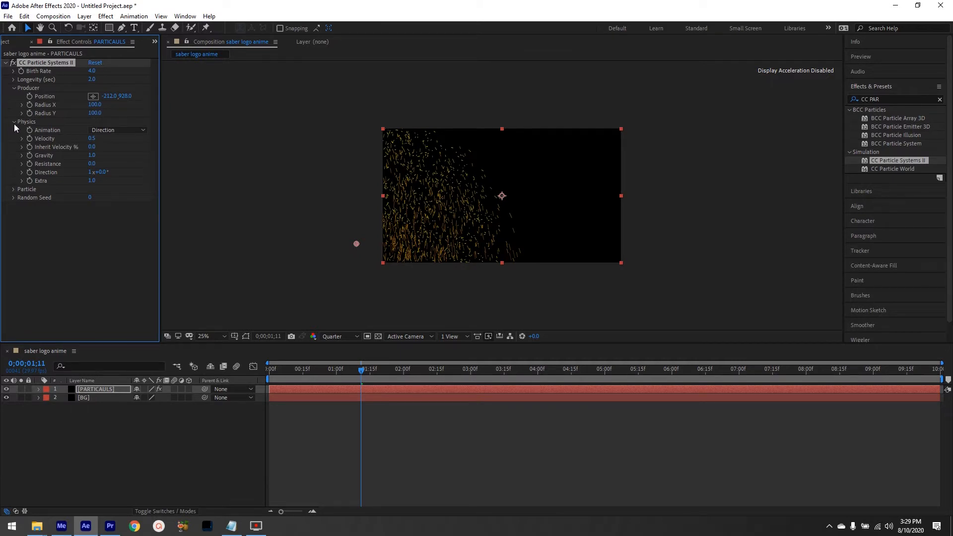
click(27, 188)
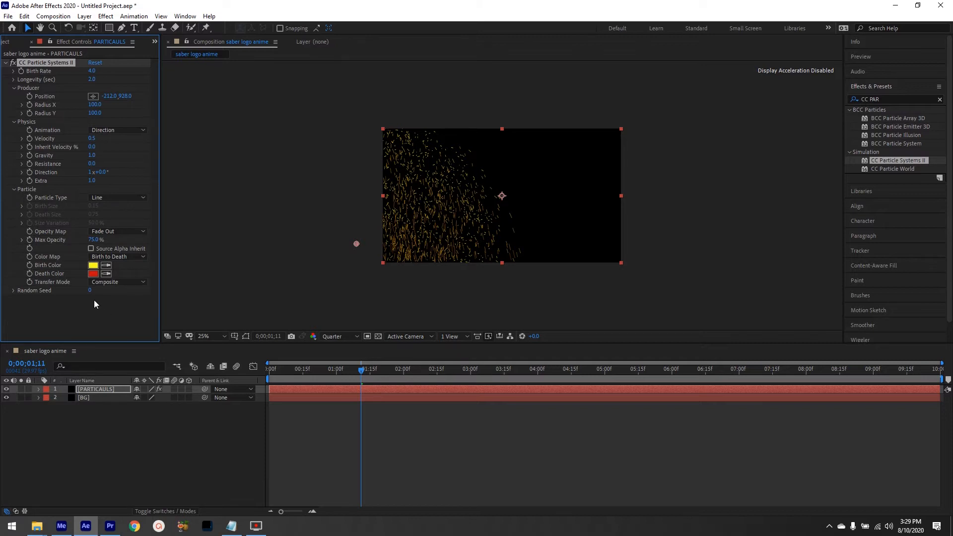
mouse_move(102, 297)
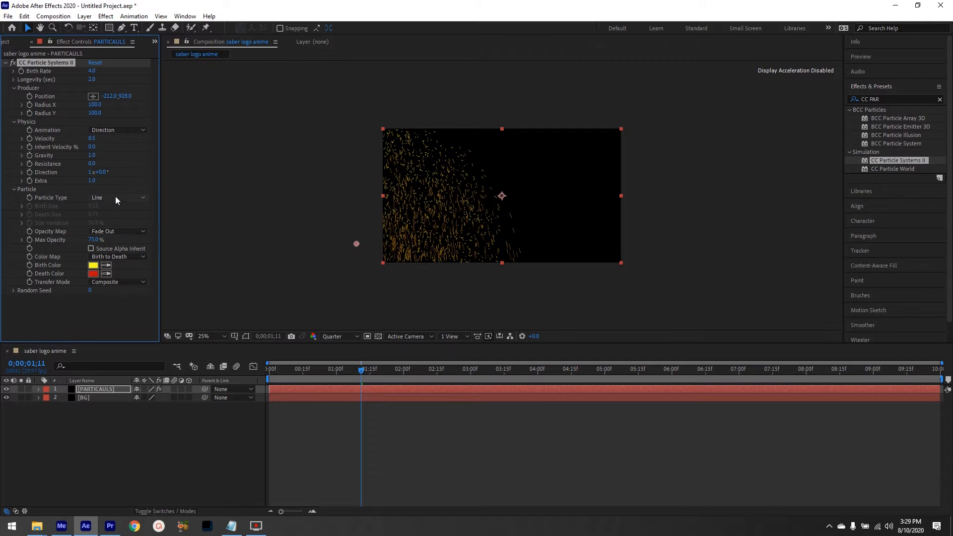
Set Particle Type to Faded Sphere with Birth Size 0.10.
click(117, 196)
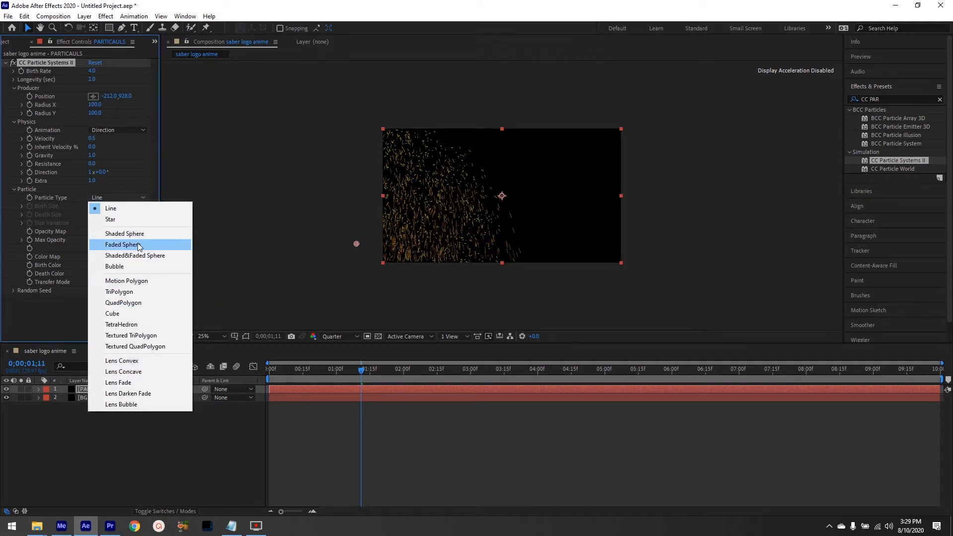
click(121, 244)
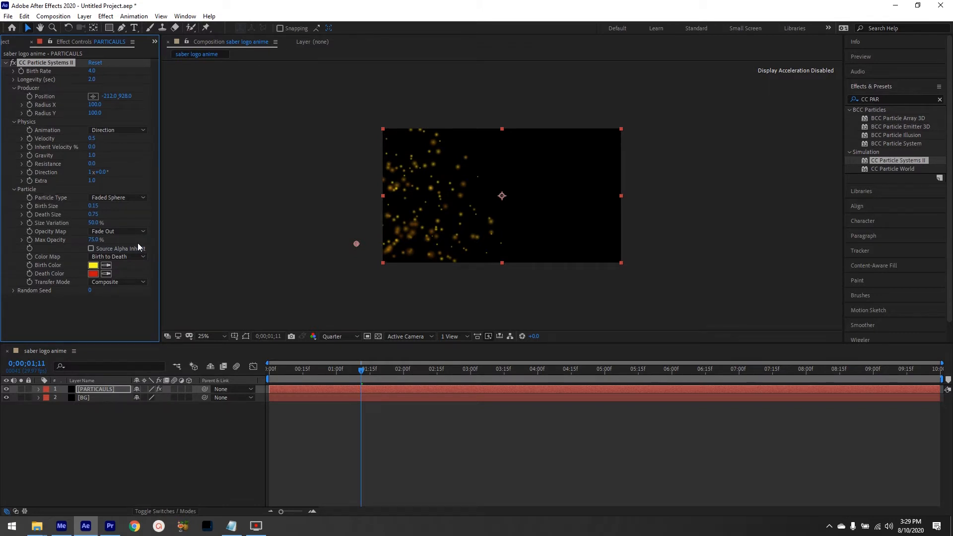
mouse_move(106, 239)
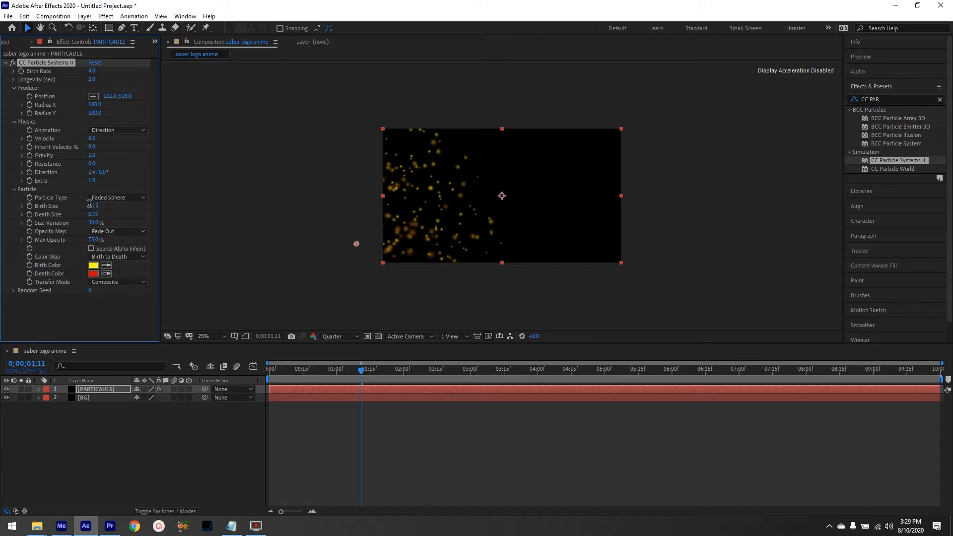
click(95, 207)
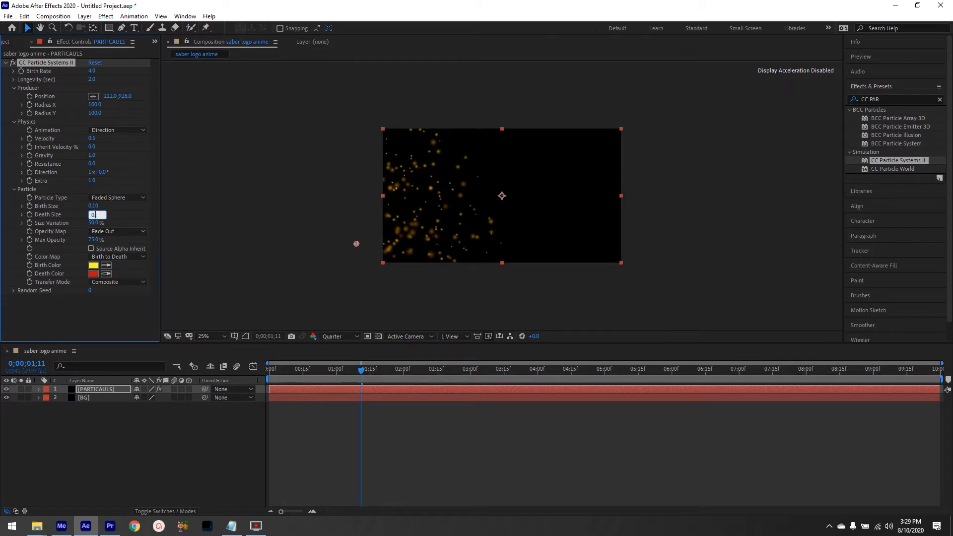
text(0.10)
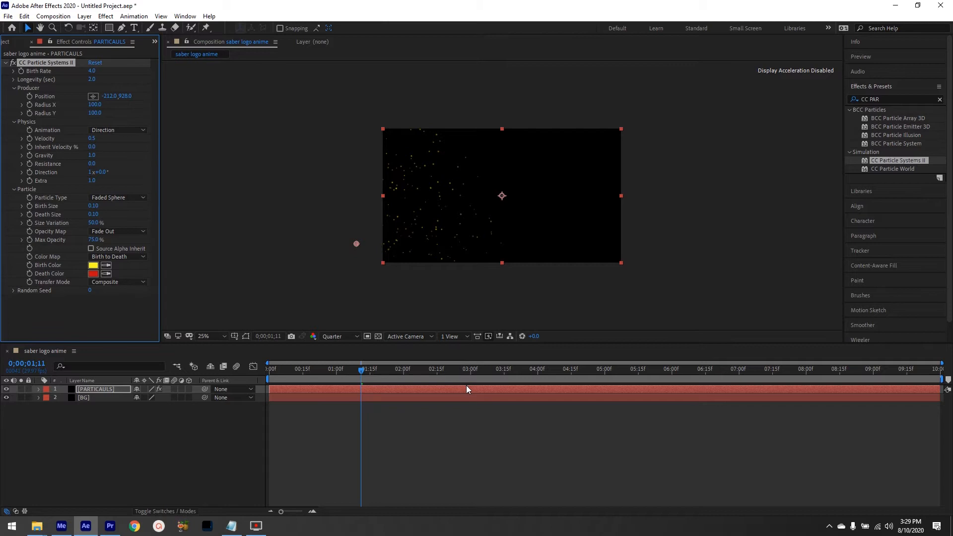
mouse_move(335, 242)
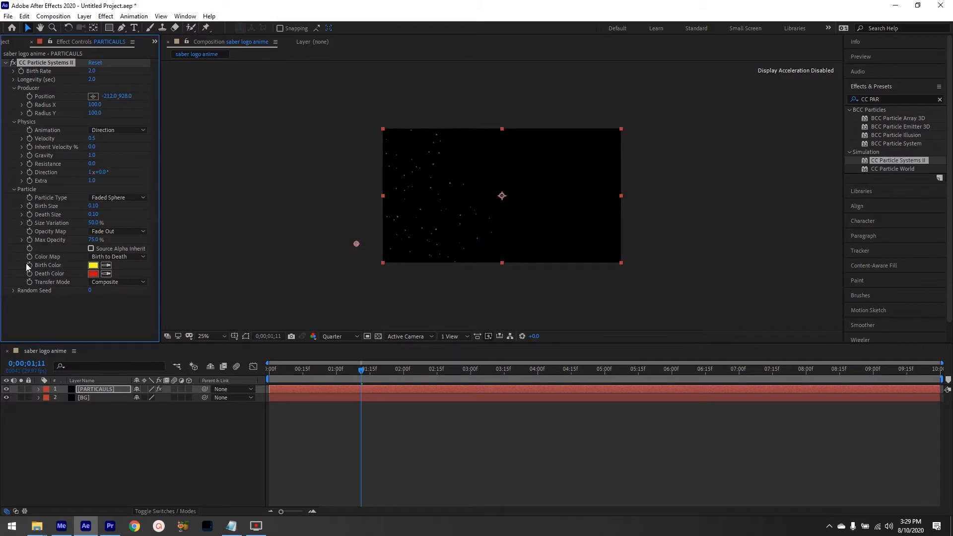
Set the particles' Birth Color to orange (EE8311).
click(93, 266)
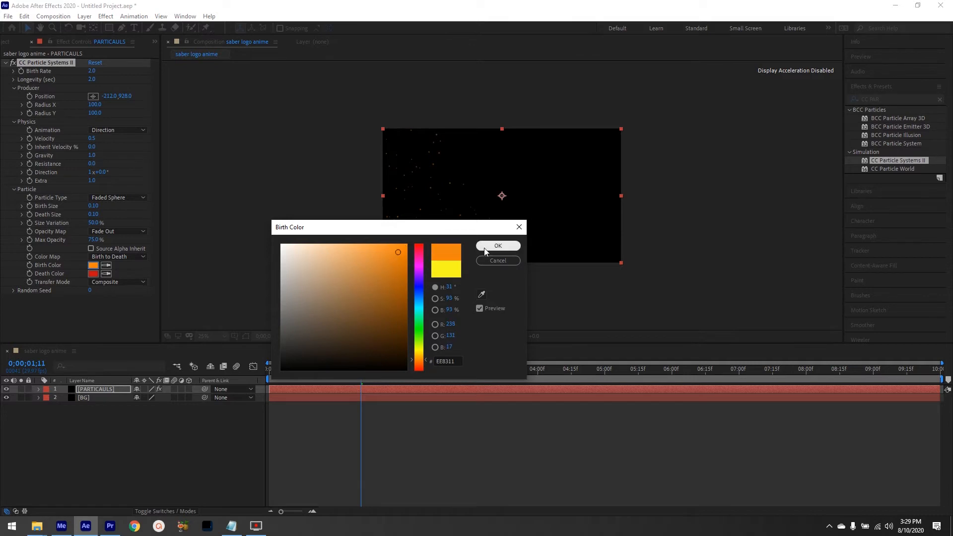
click(498, 245)
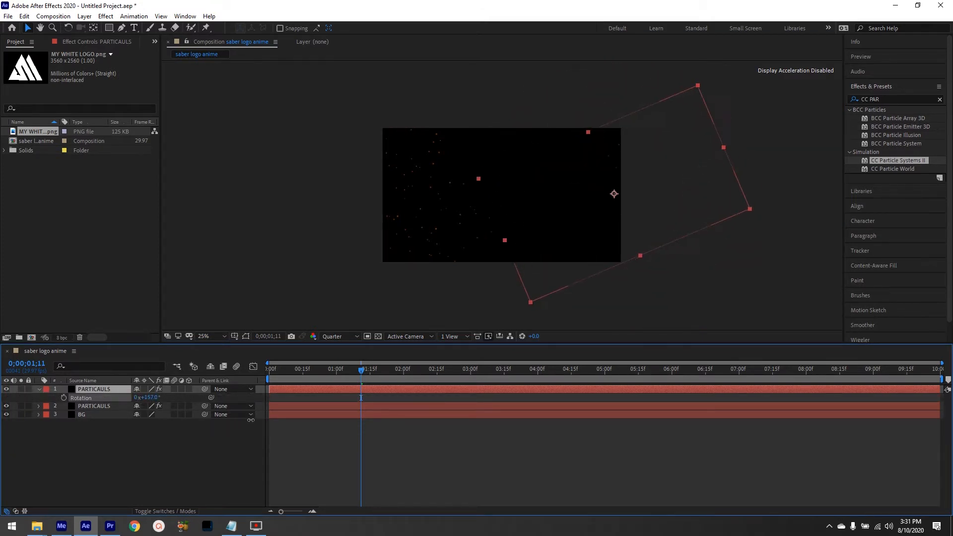
Rotate the duplicated PARTICAULS layer 180° and set its Birth Color to blue (004EFF).
double_click(149, 397)
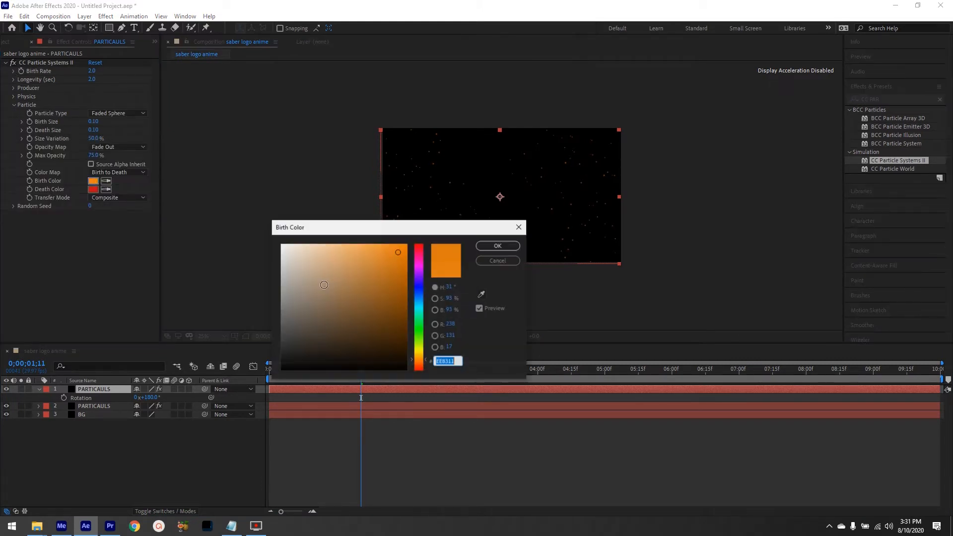
click(395, 266)
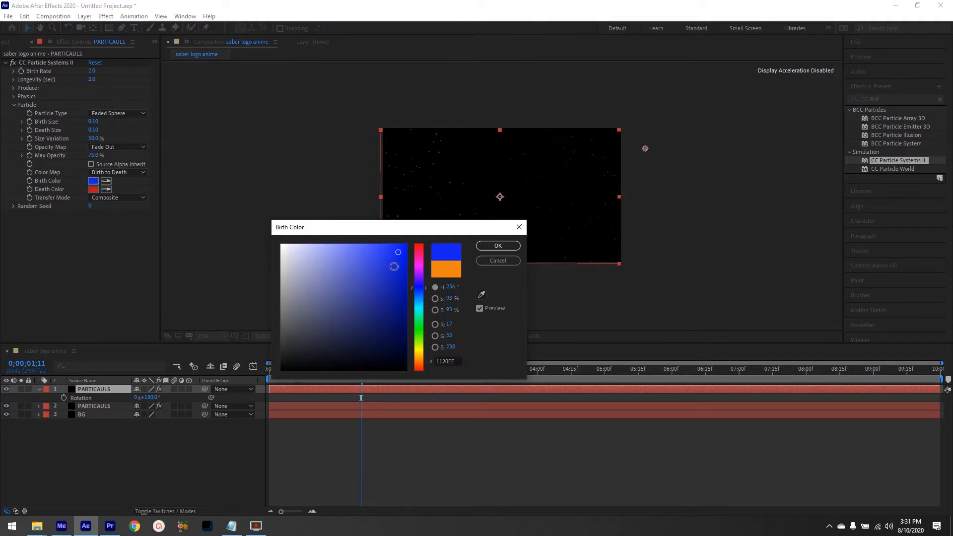
click(418, 297)
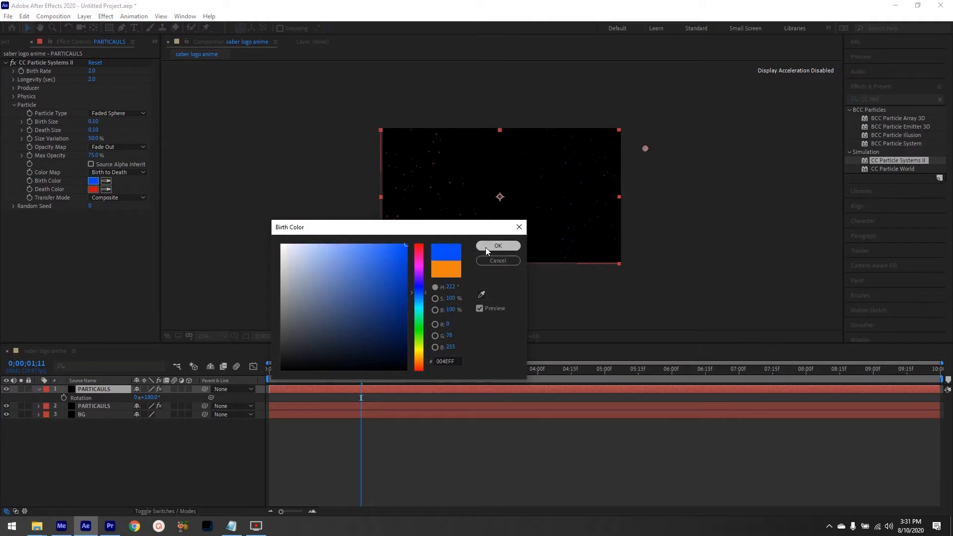
click(498, 246)
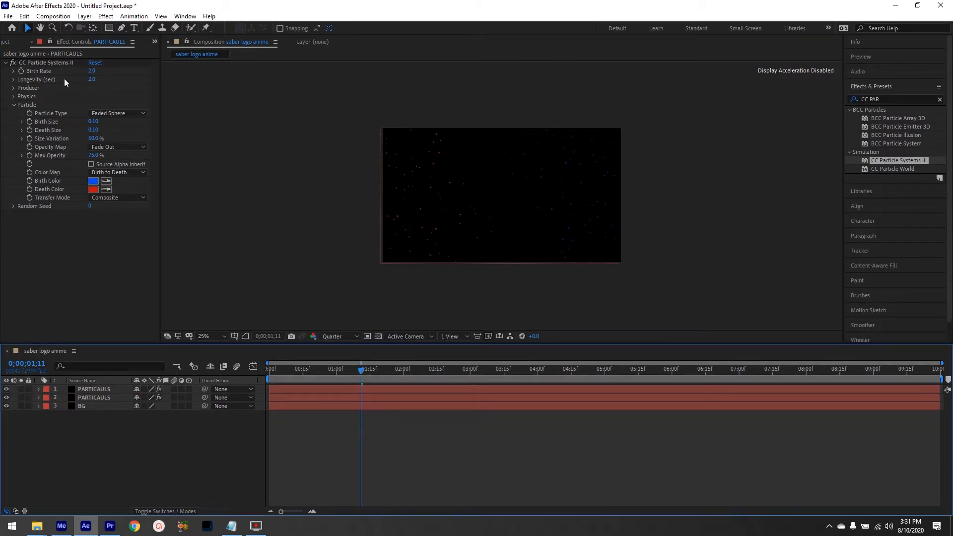
Place the white triangle logo PNG in the timeline and fit it to the composition.
click(15, 41)
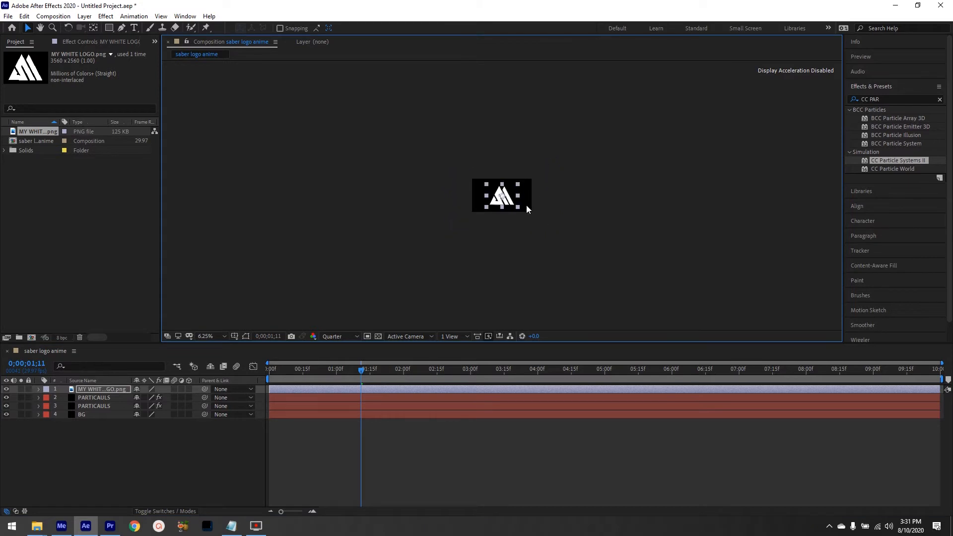
click(567, 196)
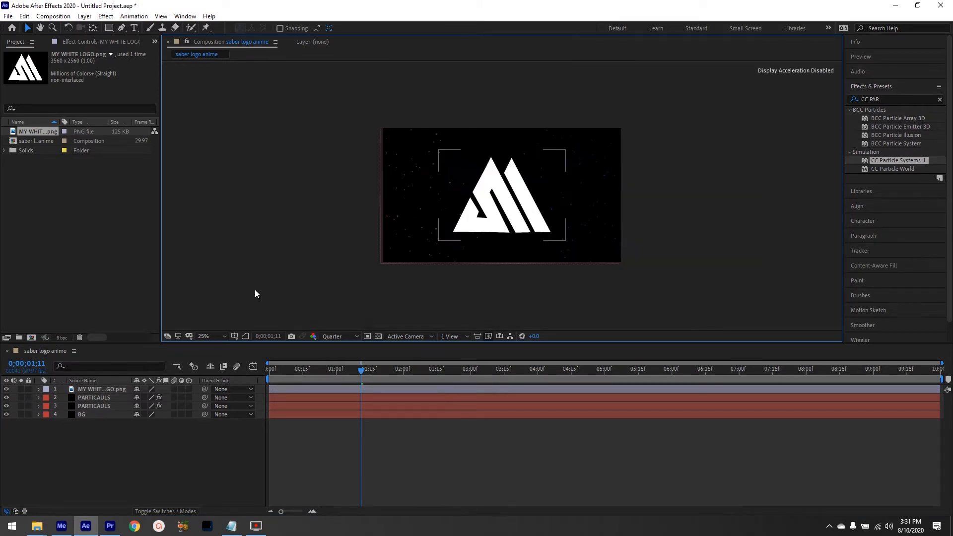
Pre-compose the logo layer into a new composition named logo anime.
right_click(101, 390)
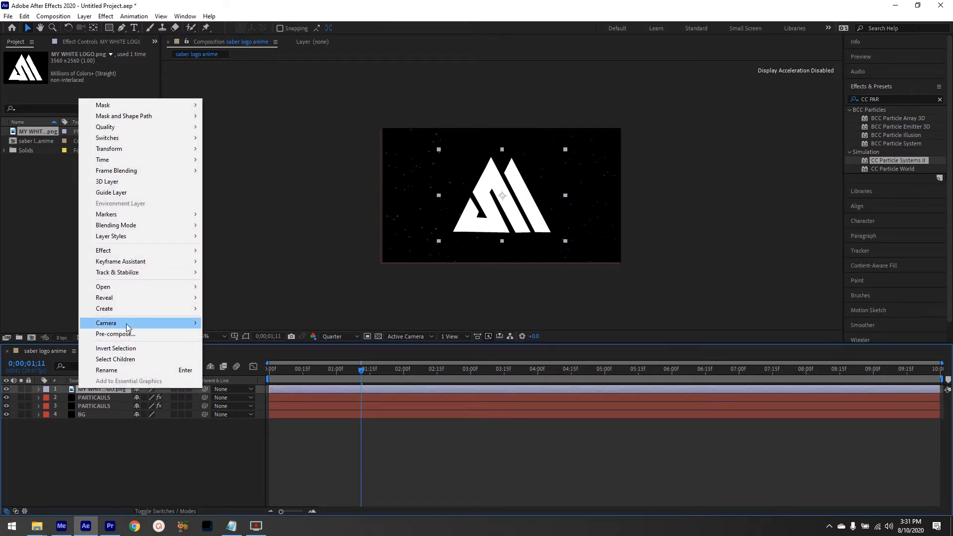
click(115, 334)
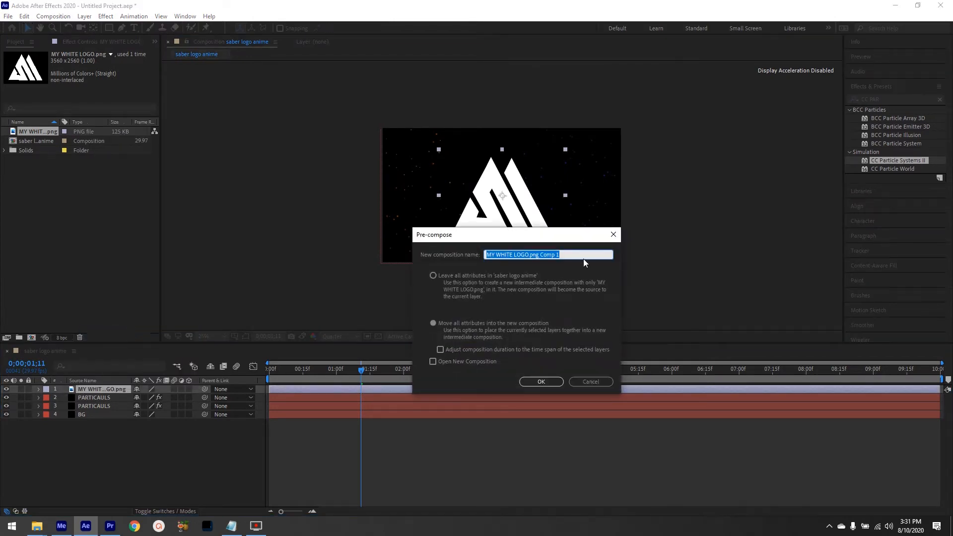
text(logo anim)
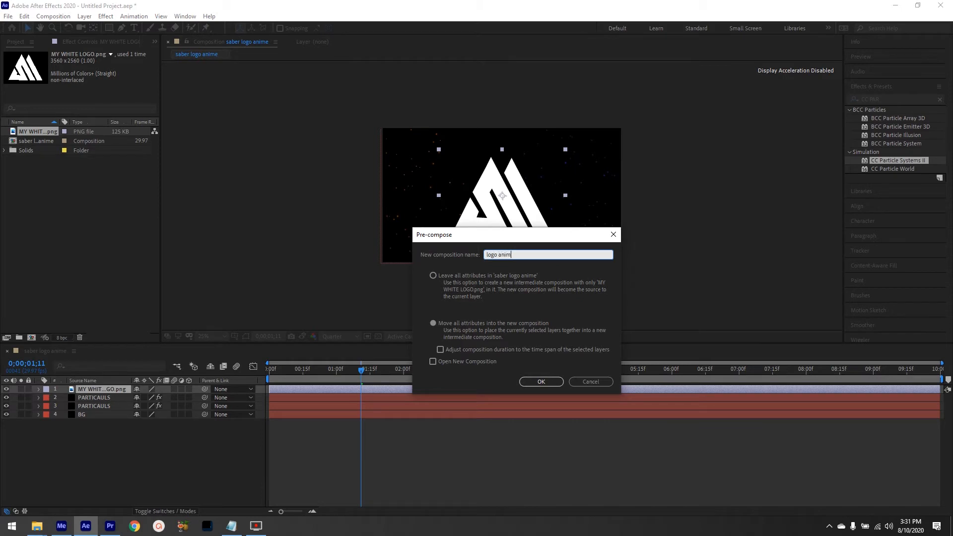
click(540, 382)
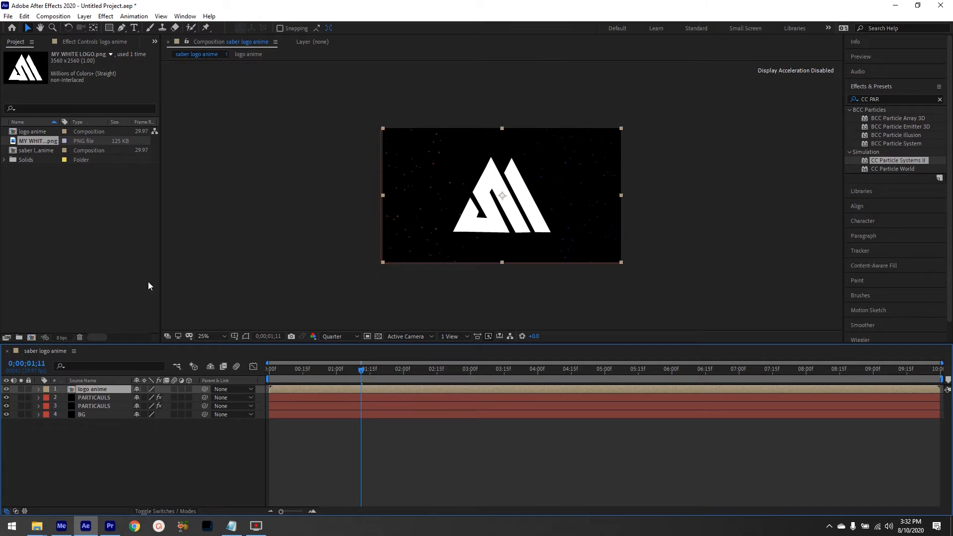
Auto-trace the logo anime layer on the Luminance channel and preview at Full resolution.
click(83, 16)
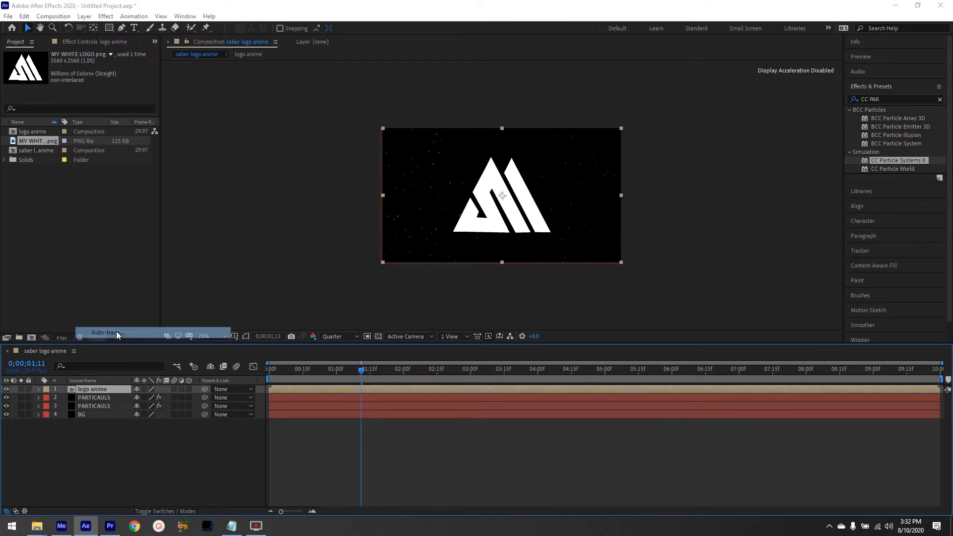
click(105, 333)
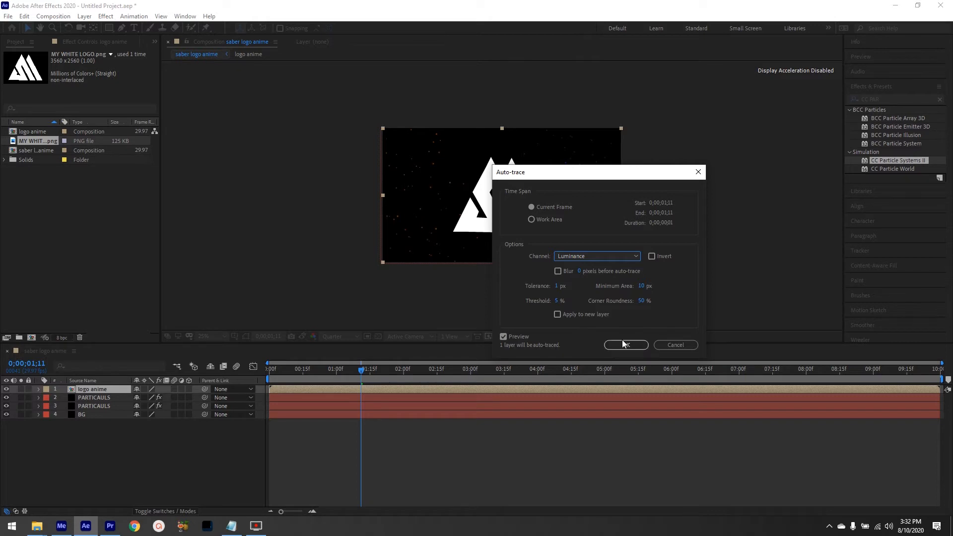
click(626, 344)
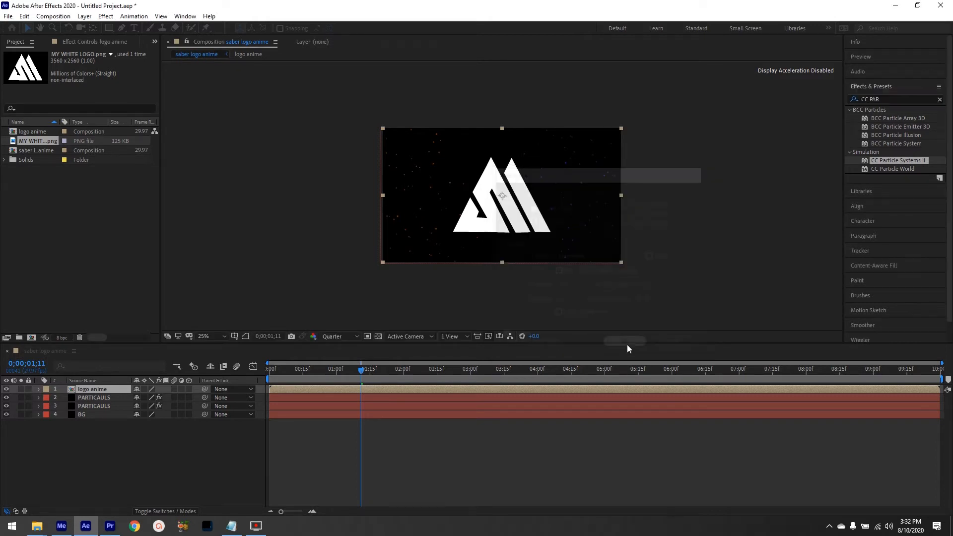
click(338, 336)
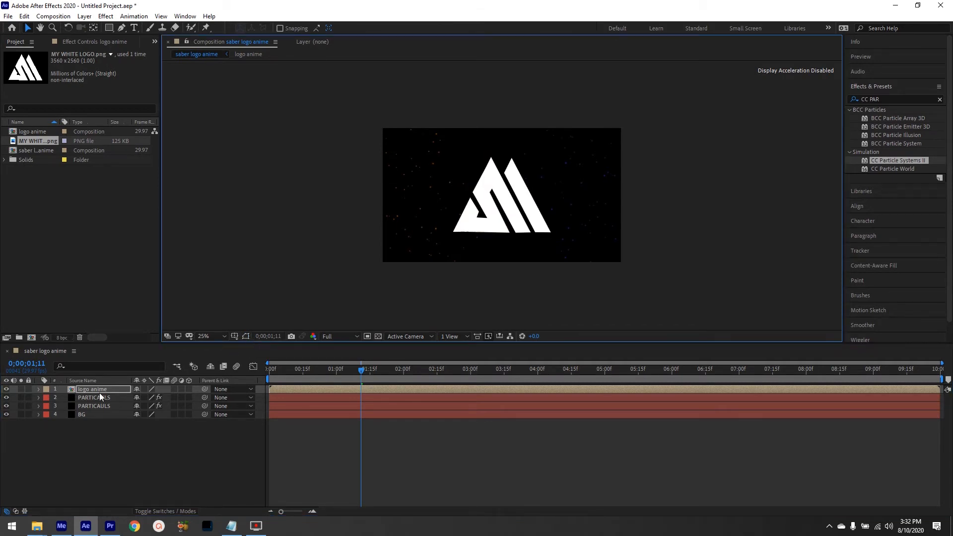
Find Saber via an 'sa' search and apply the Arc Reactor preset to the logo layer.
click(92, 389)
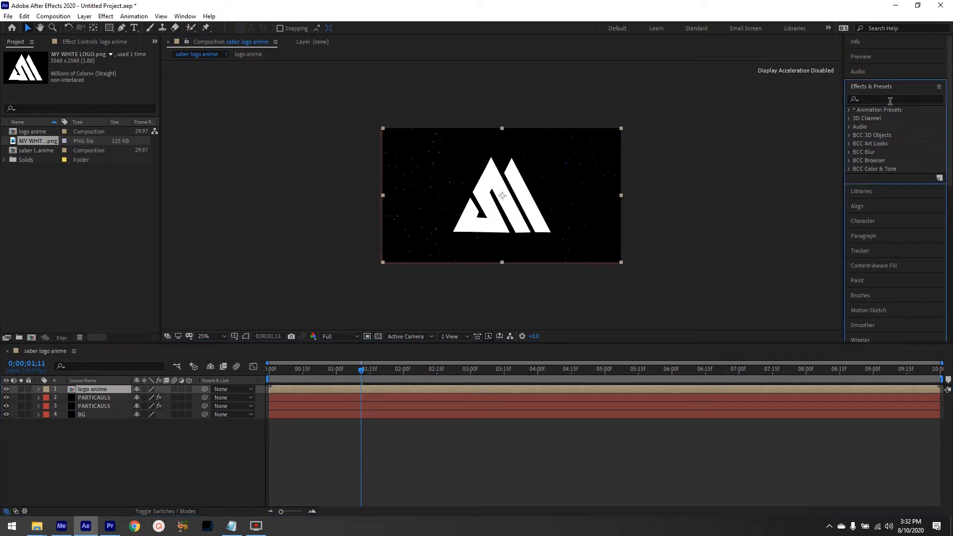
text(saber)
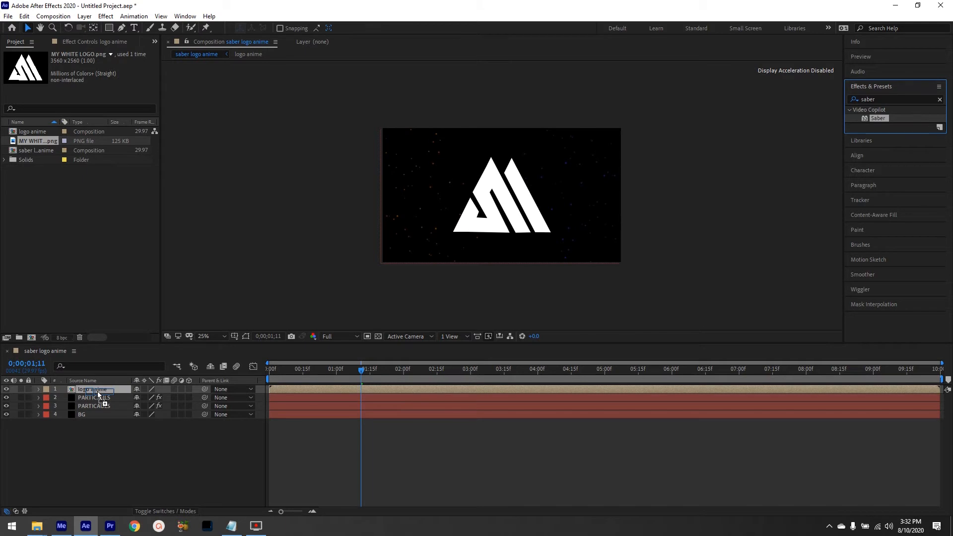
click(98, 71)
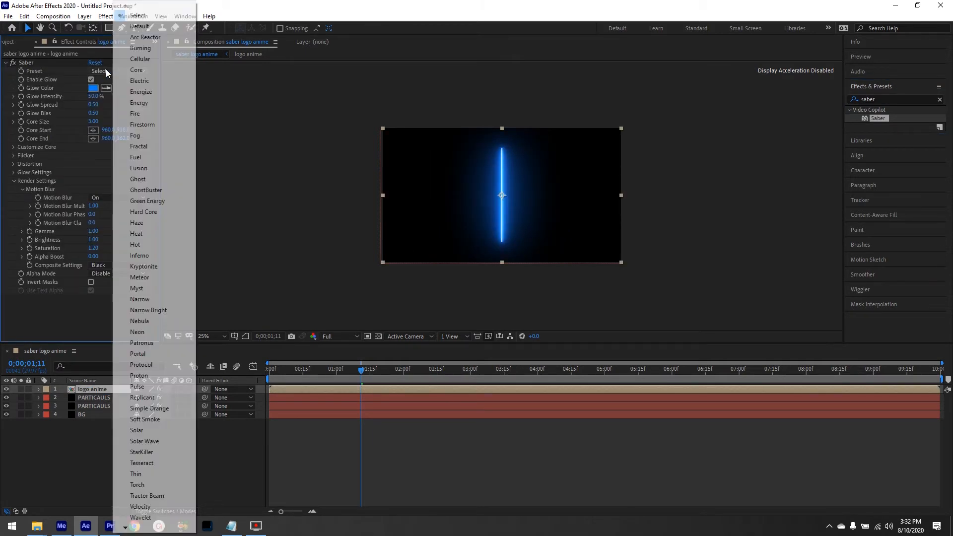
click(144, 37)
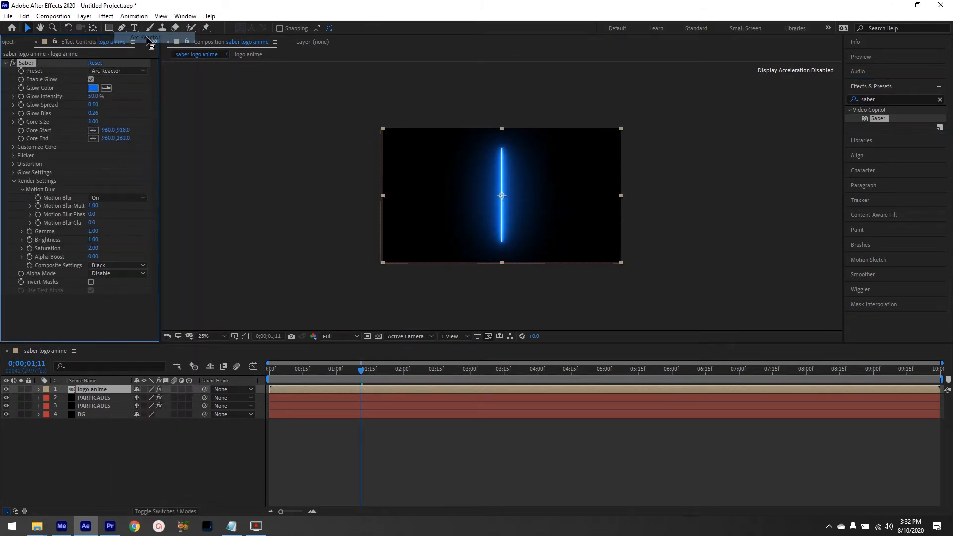
Set Customize Core's Core Type to Layer Masks and return the time indicator to 0.
click(13, 147)
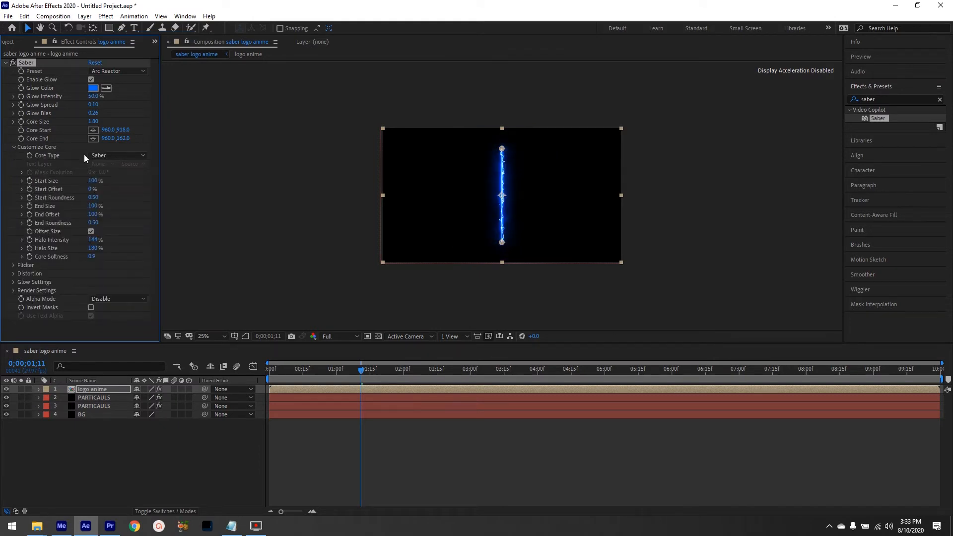
click(118, 155)
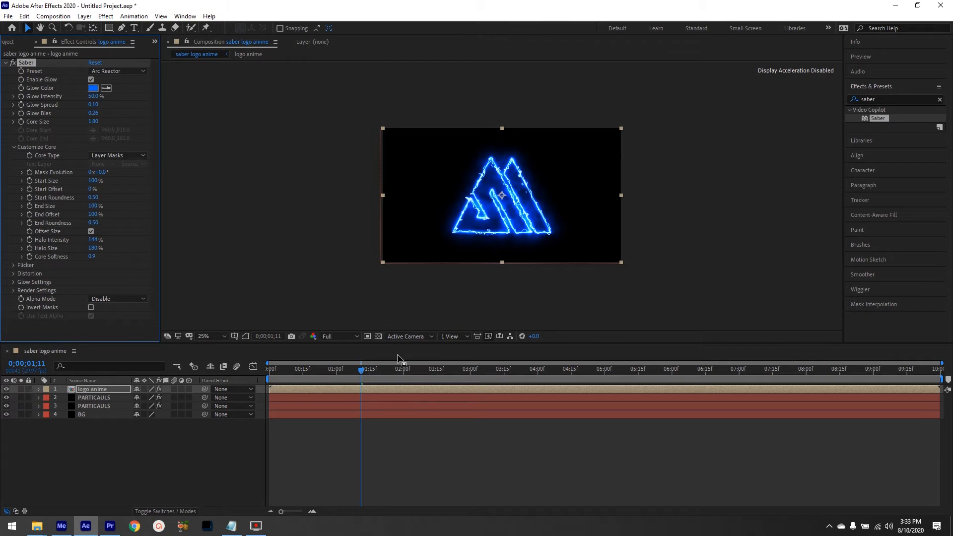
click(362, 370)
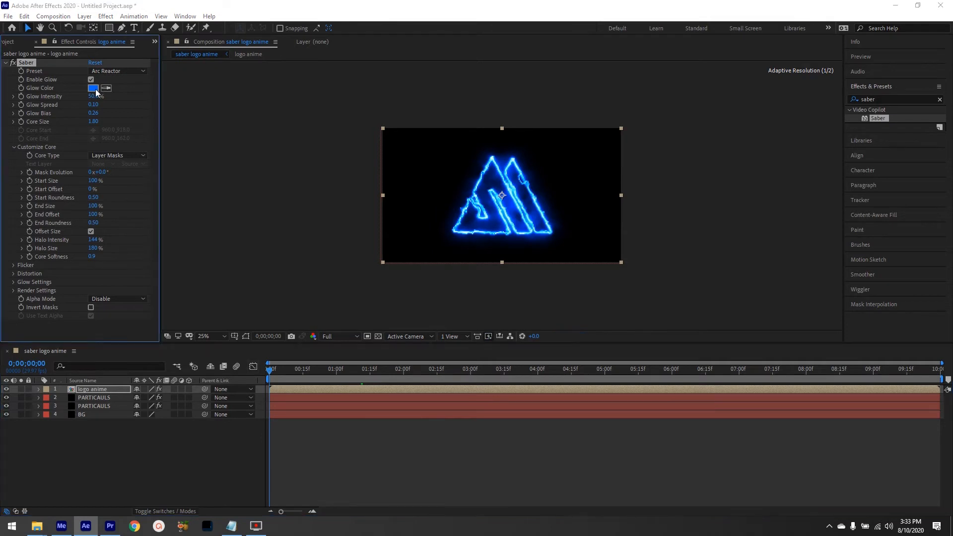
Set the Saber Glow Color to orange.
click(93, 88)
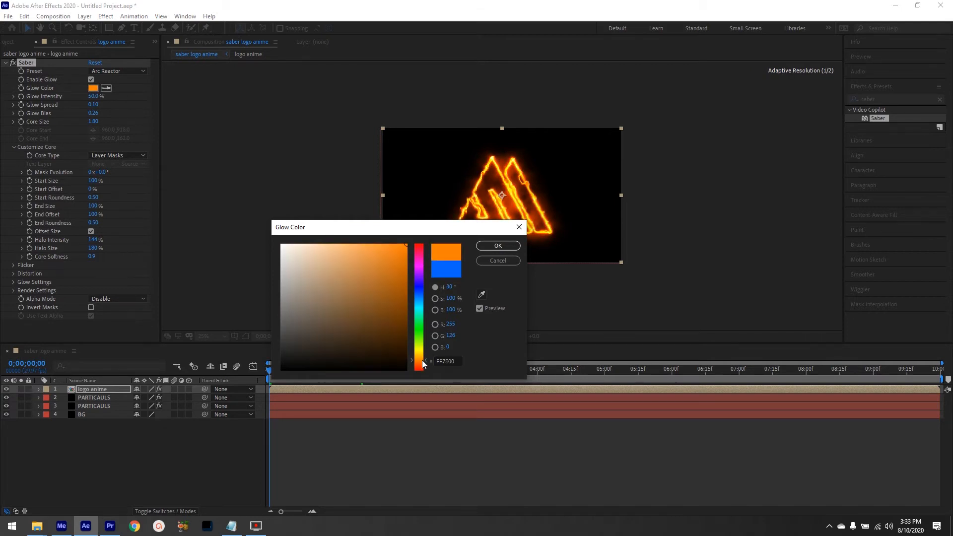
click(497, 245)
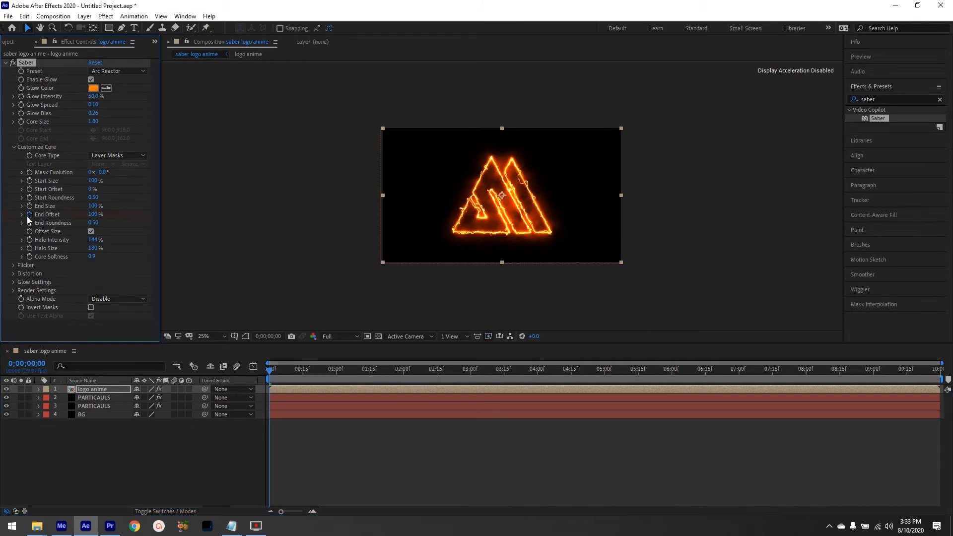
Keyframe End Offset from 0% at frame 0 to 100% at 1s and set Composite Settings to Transparent.
click(302, 370)
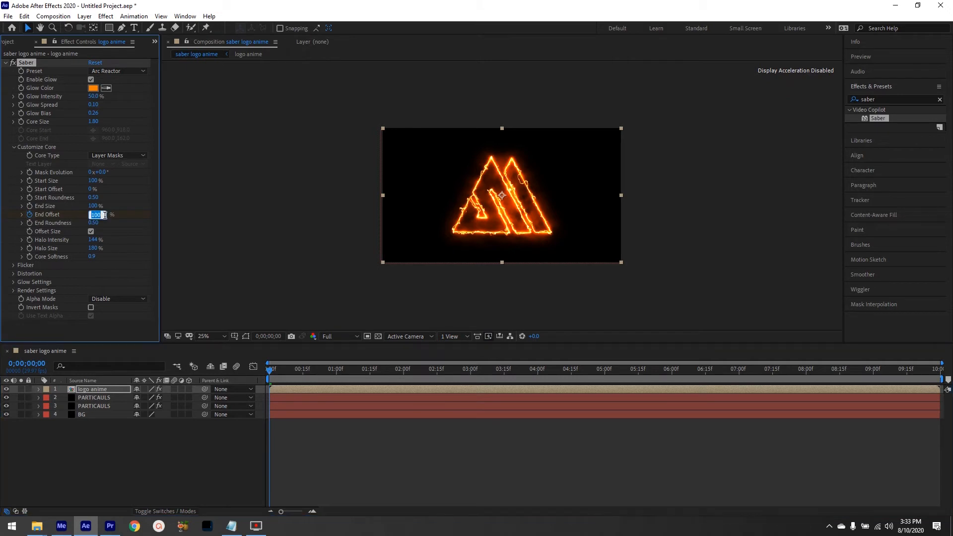
text(0)
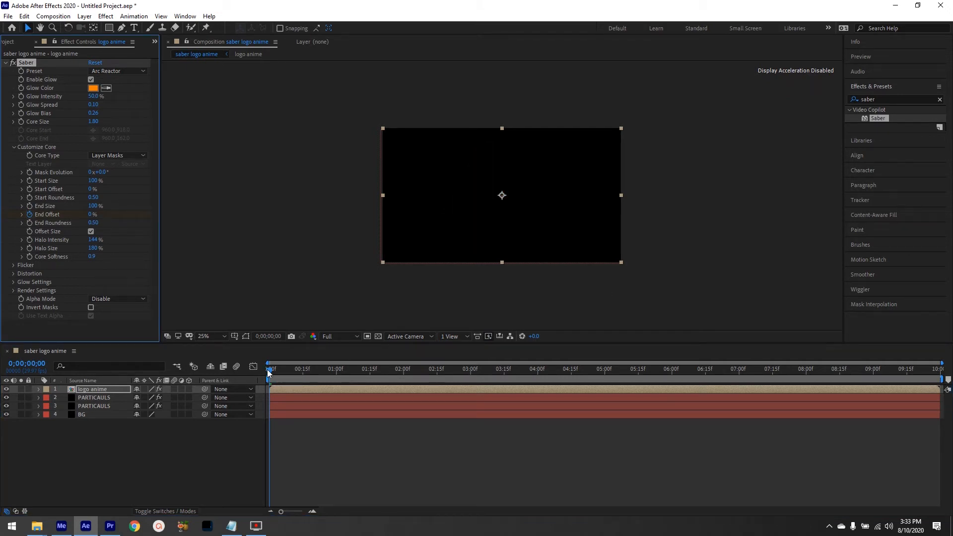
click(315, 370)
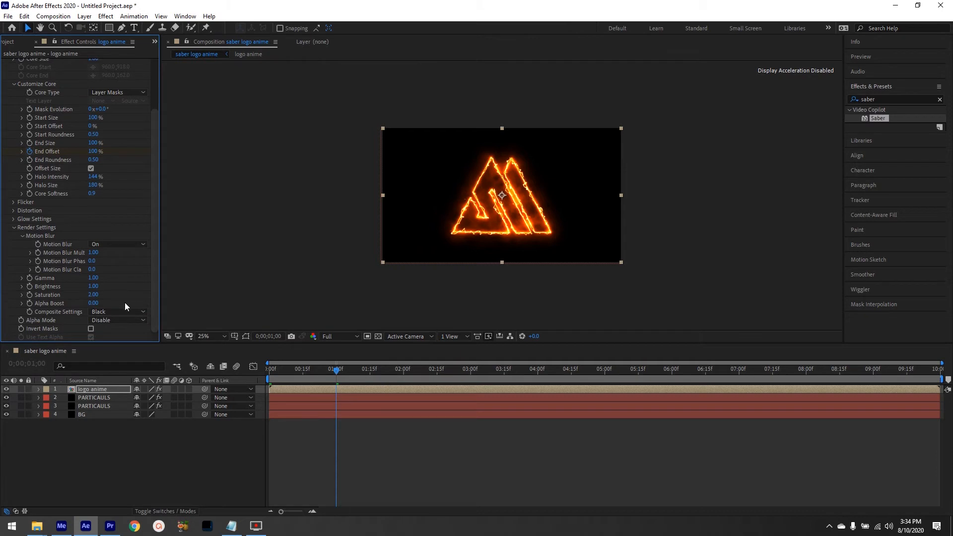
click(116, 312)
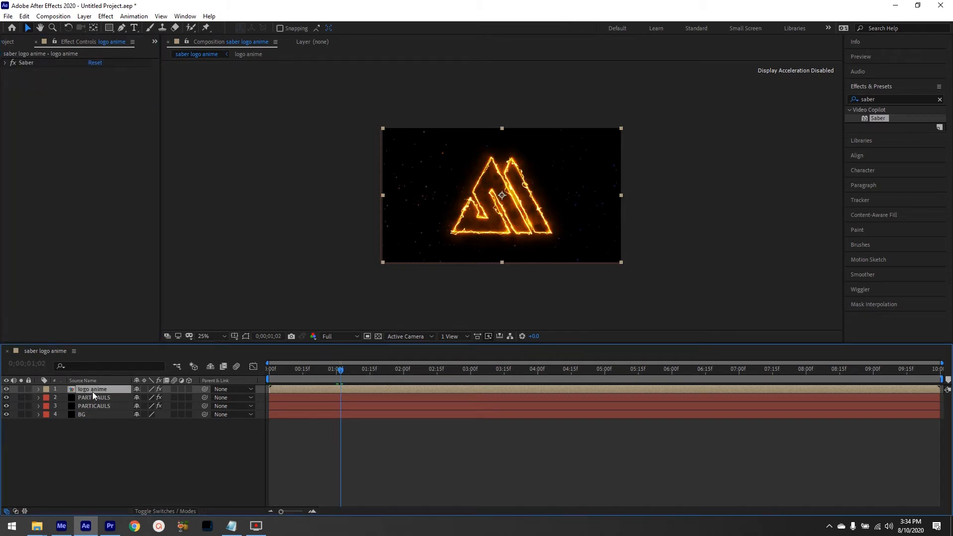
Duplicate the logo layer and set the copy's Mask Evolution to 180°.
click(6, 61)
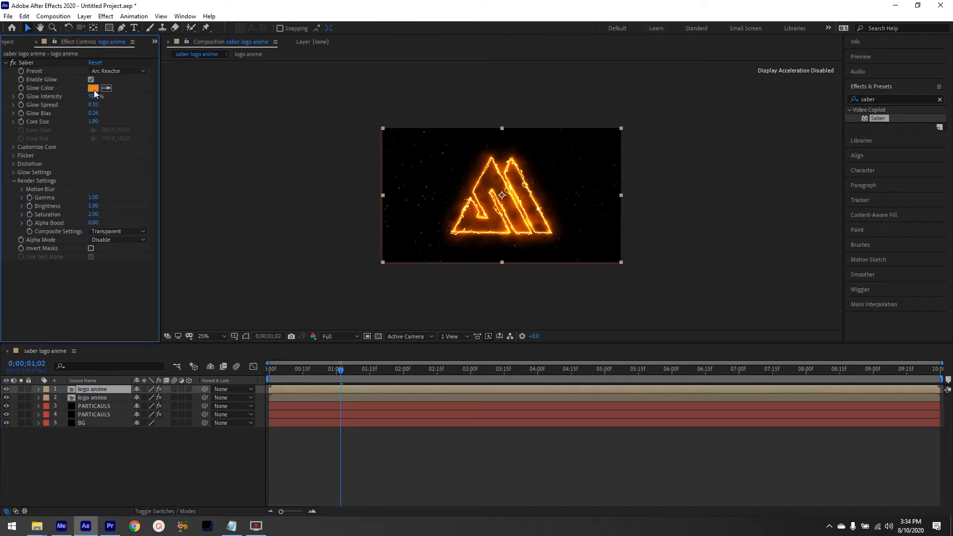
click(93, 88)
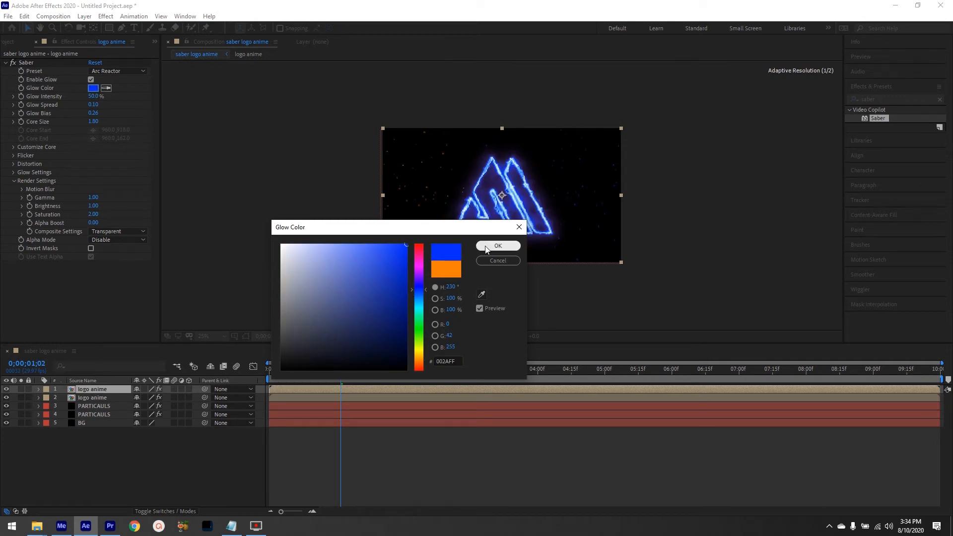
click(497, 245)
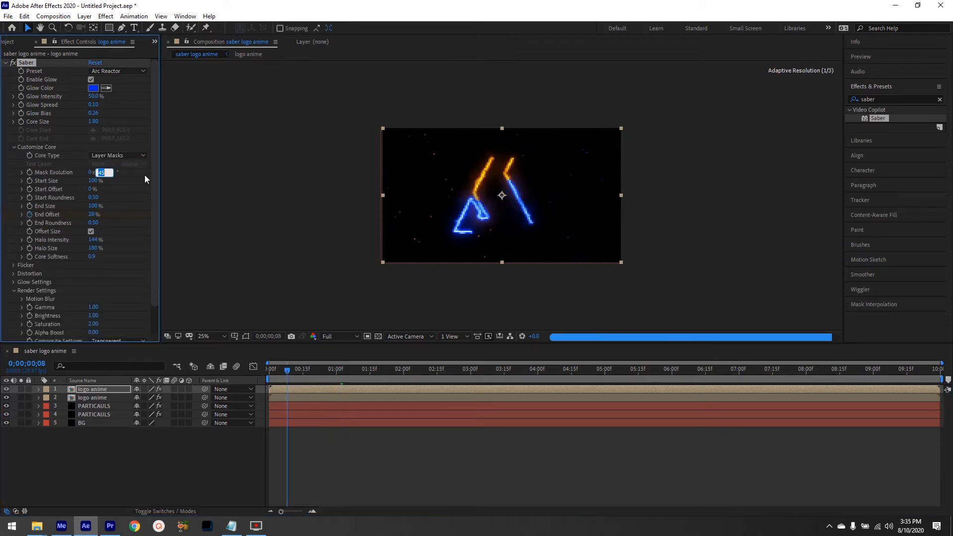
text(180.0°)
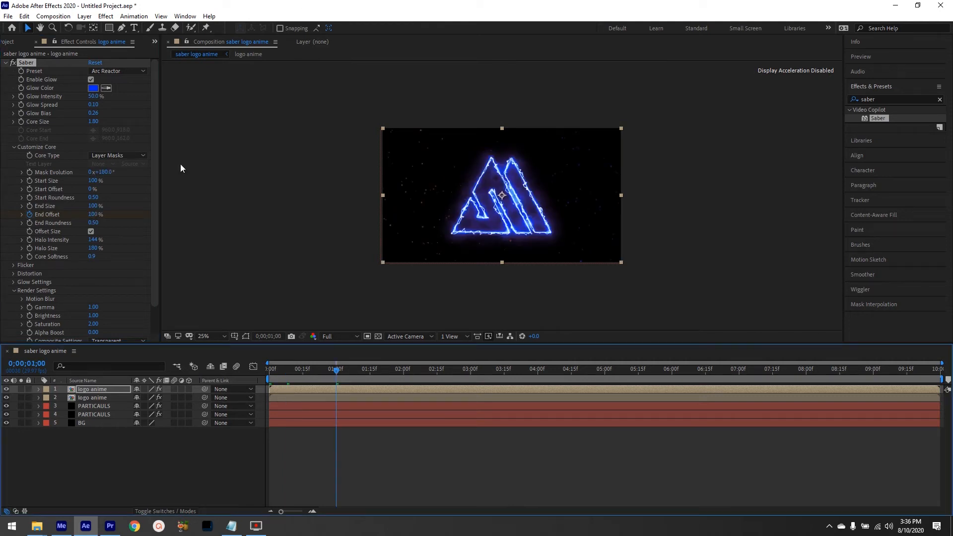
Give the copy the Kryptonite preset with a blue Glow Color.
click(116, 70)
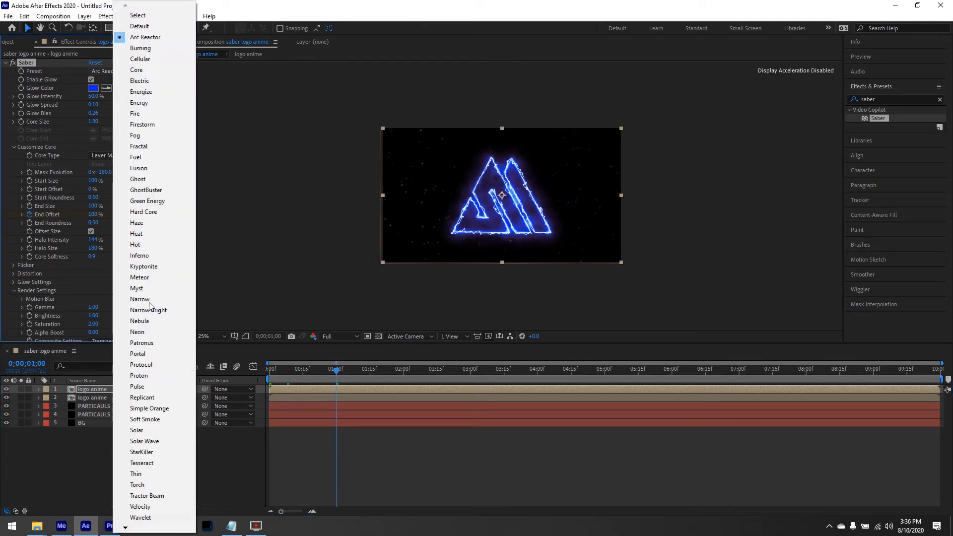
click(143, 266)
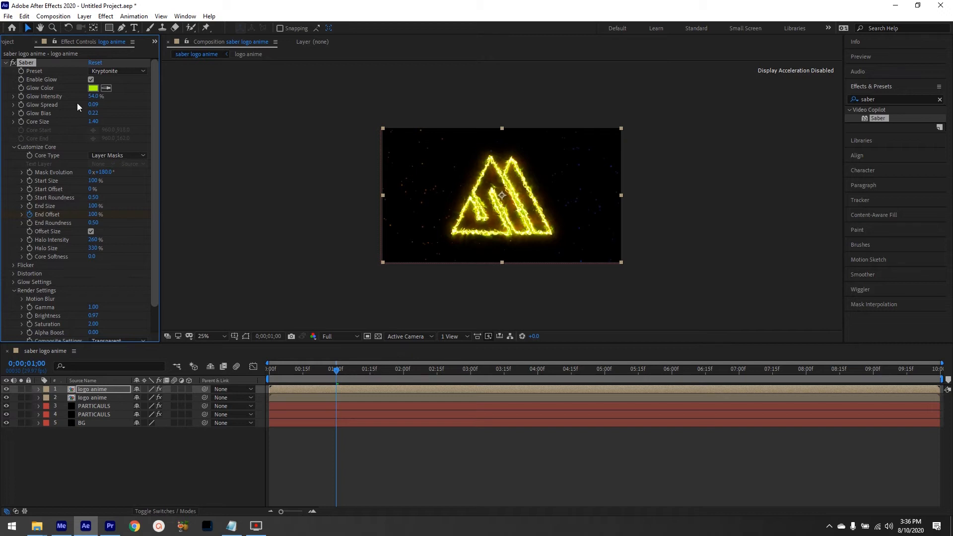
click(93, 88)
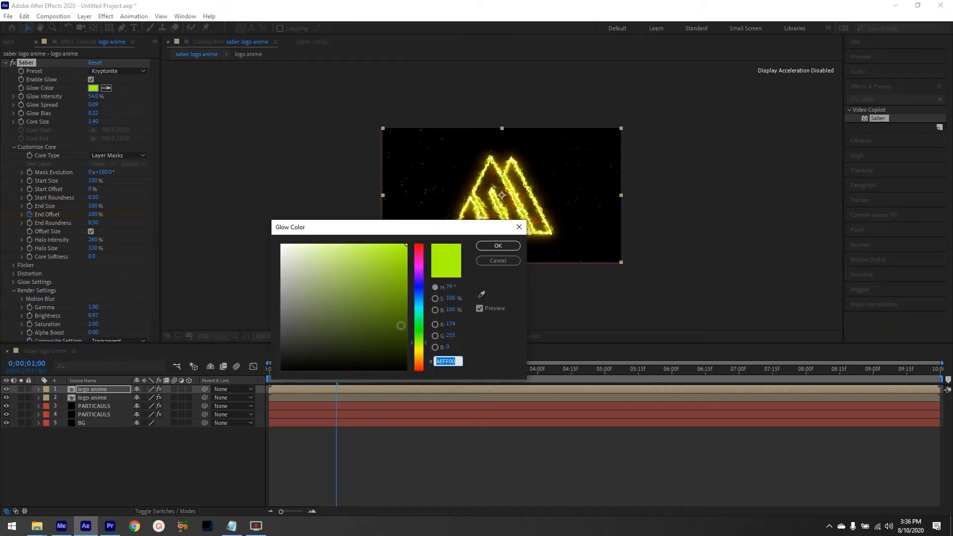
click(418, 297)
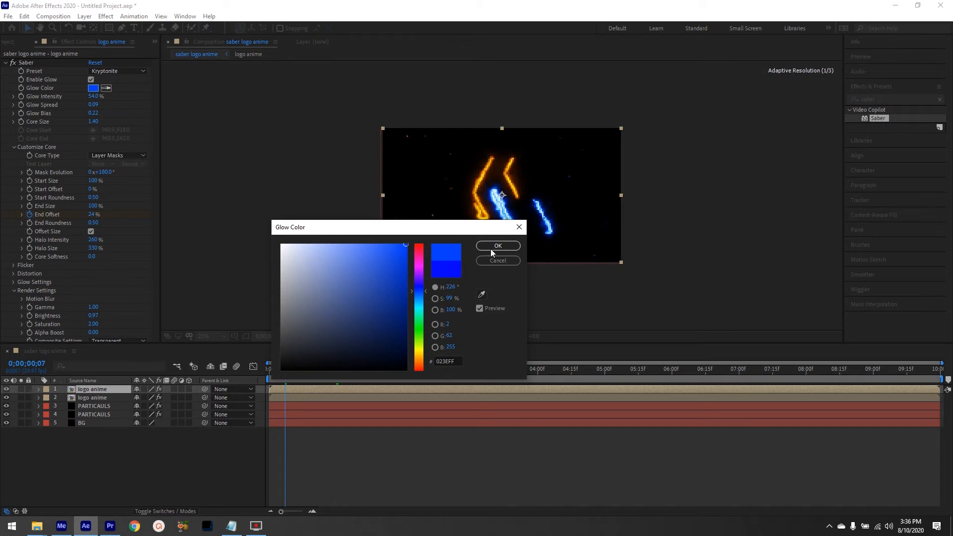
click(498, 245)
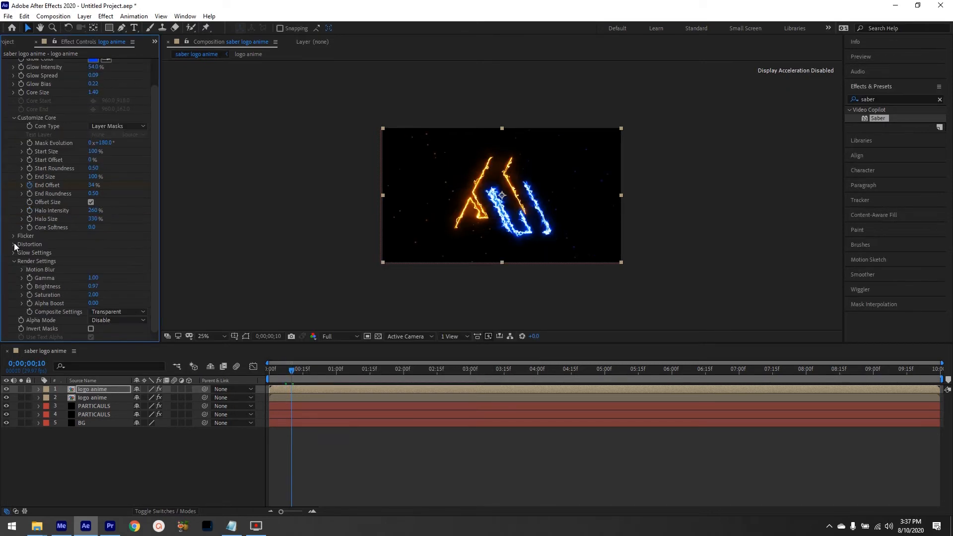
Set the blue stroke's Core Distortion amount to 7 and Core Size to 1, then scrub to preview.
click(13, 244)
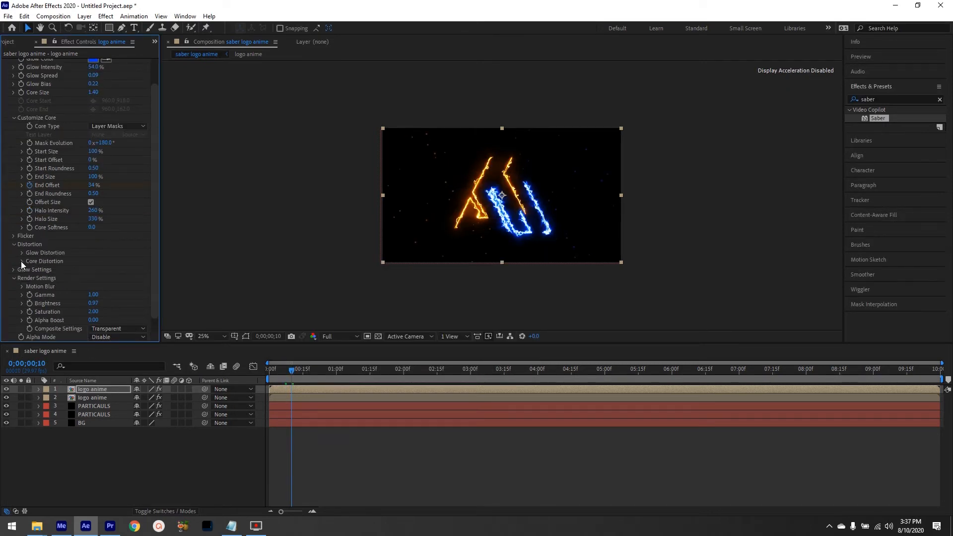
click(22, 262)
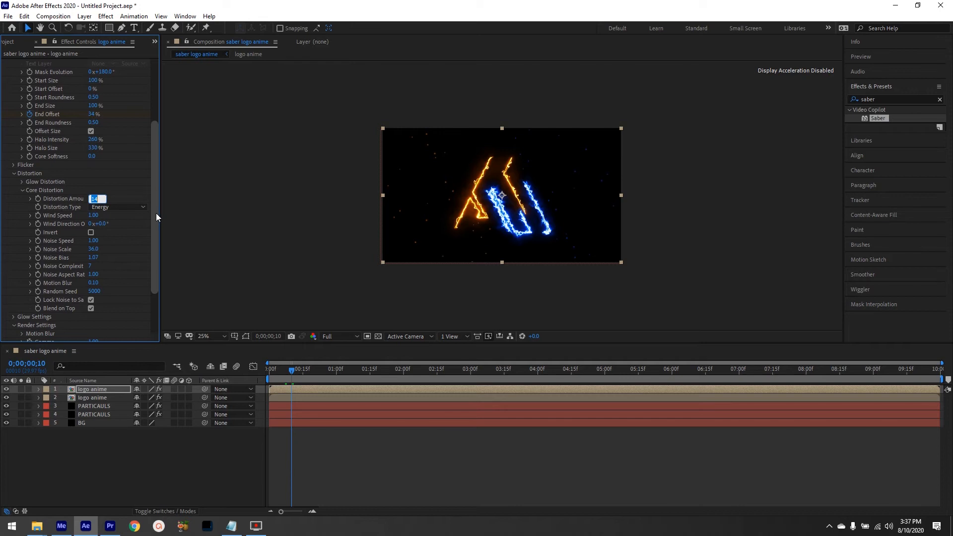
text(7.0)
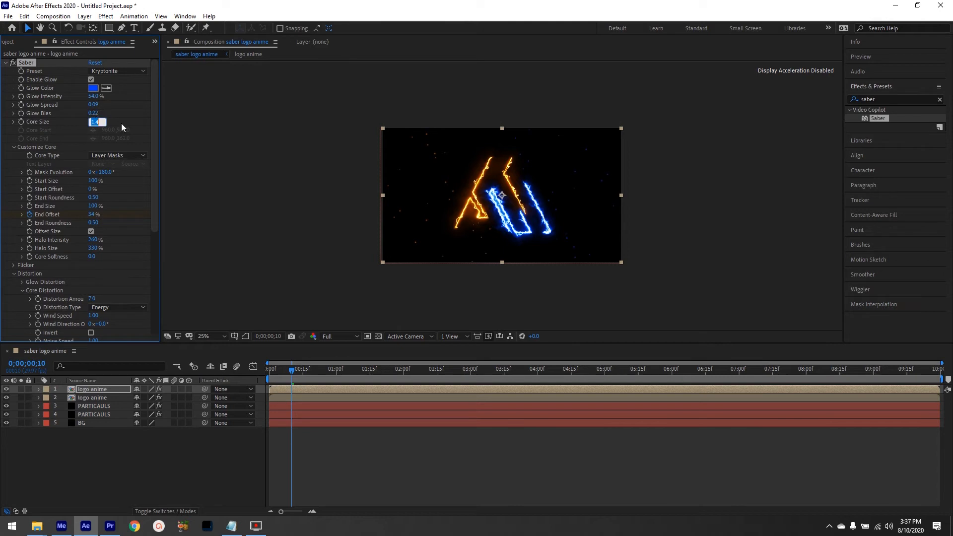
text(1)
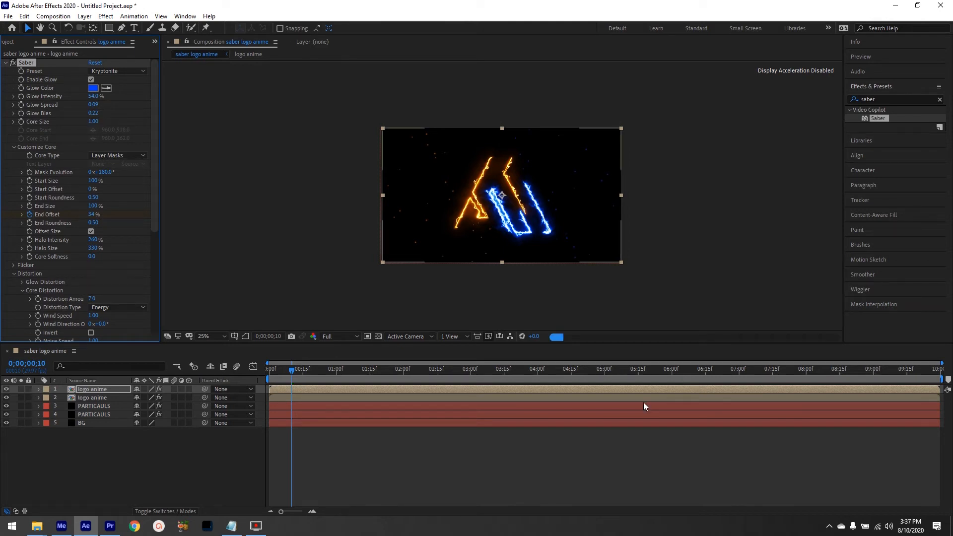
click(298, 370)
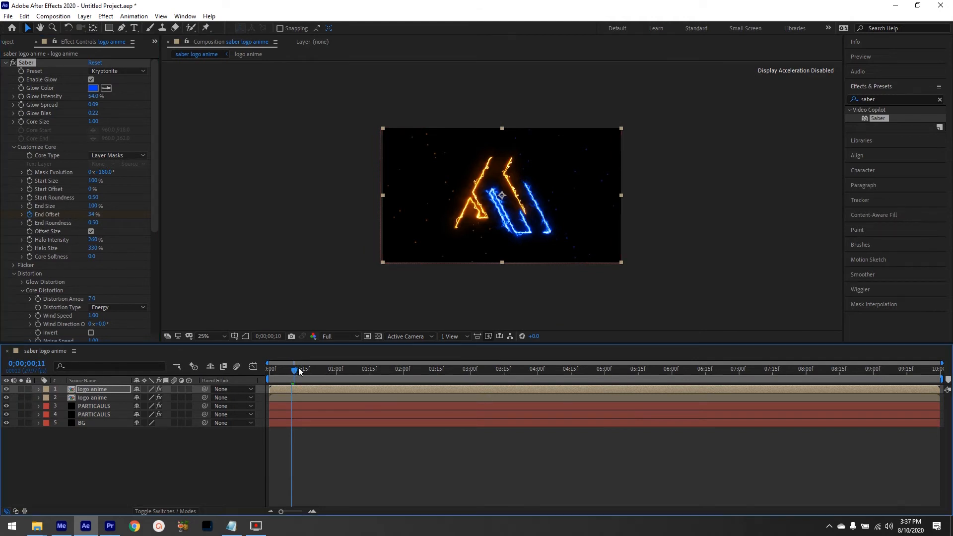
drag(298, 369, 337, 369)
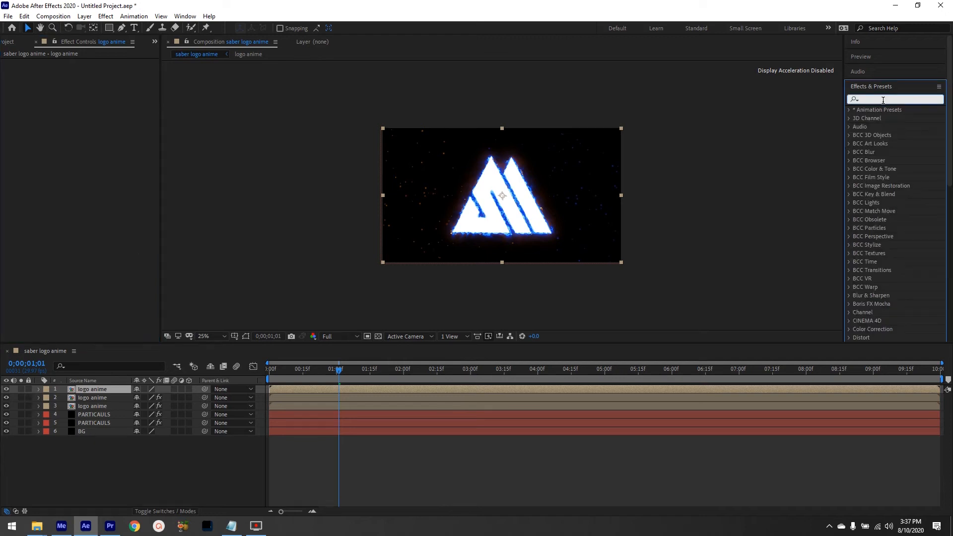
Search 'bli' for Venetian Blinds and apply it with Width 10 and Direction 45°, scrubbing to check.
text(blinds)
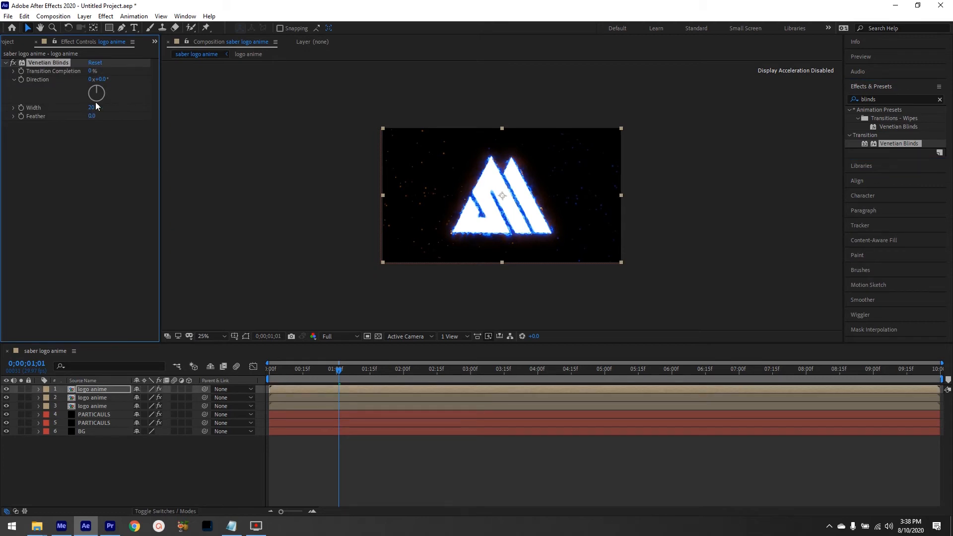
click(93, 107)
text(10)
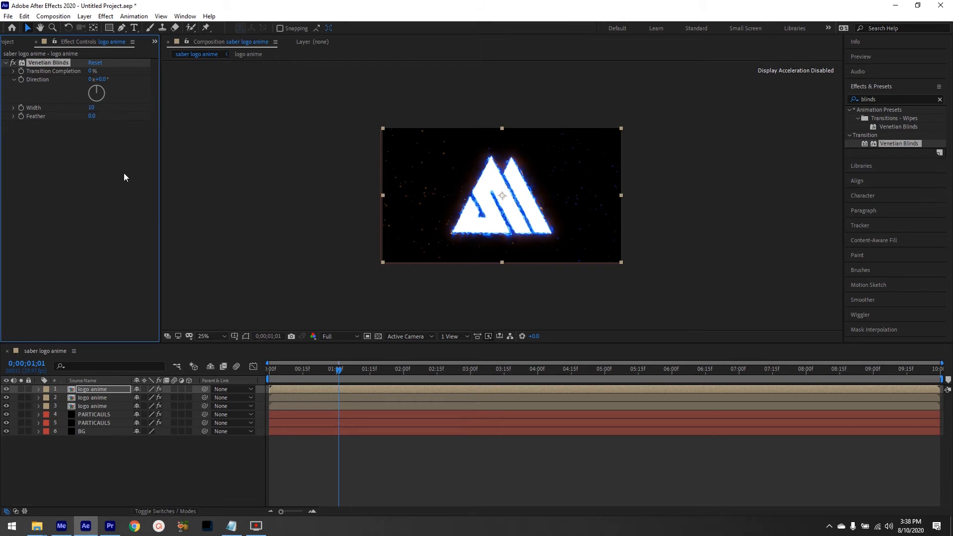
double_click(98, 80)
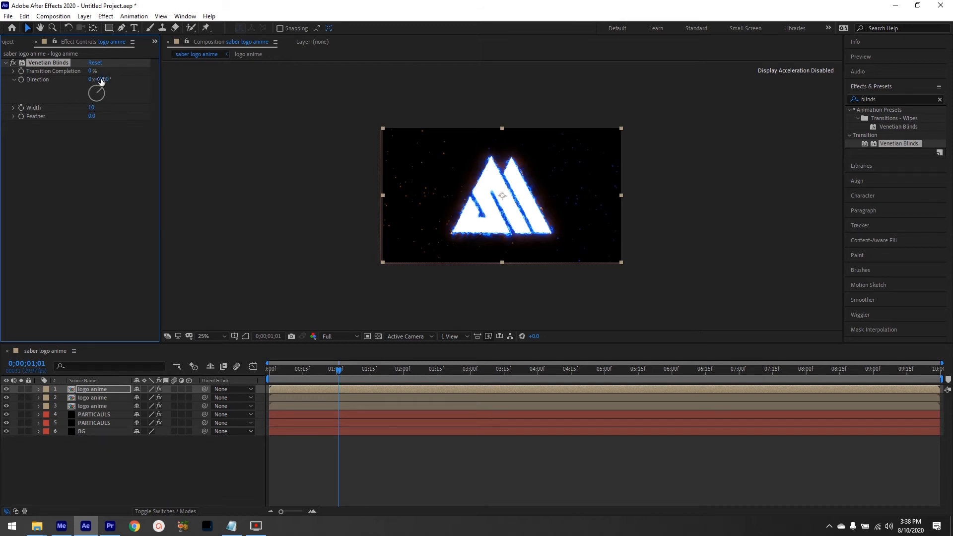
double_click(92, 70)
text(100)
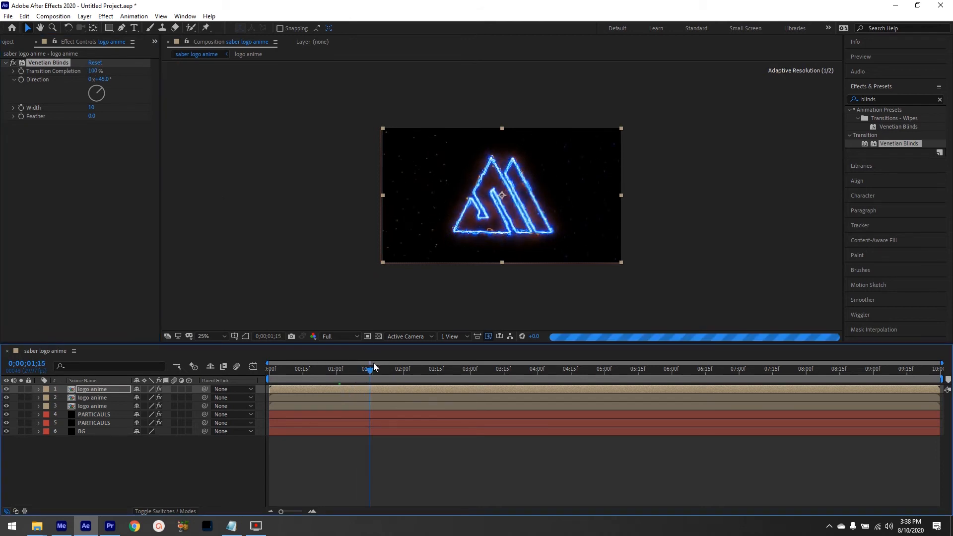
drag(369, 370, 406, 369)
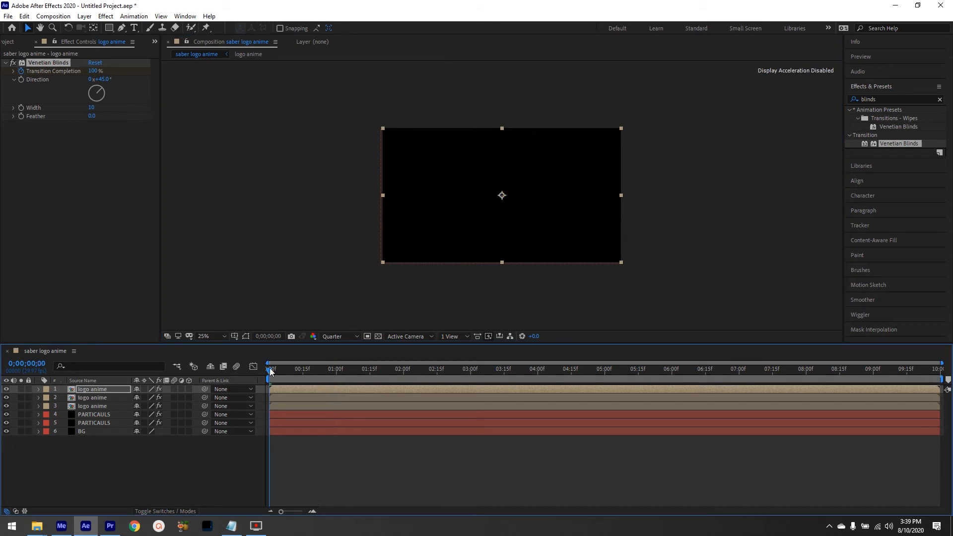
Keyframe Transition Completion from 100% down to 0% near 2:10–2:20 after the strokes draw on.
drag(270, 371, 316, 371)
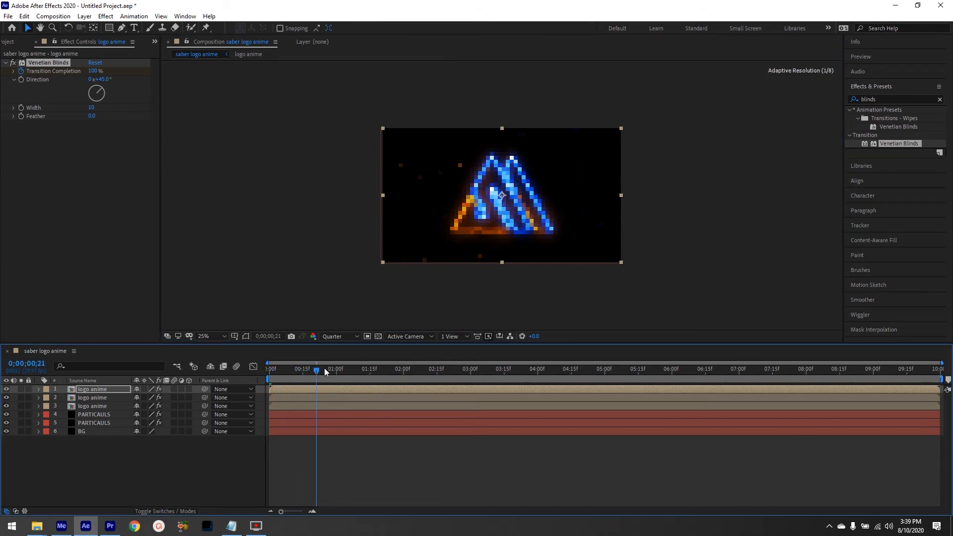
drag(316, 370, 374, 369)
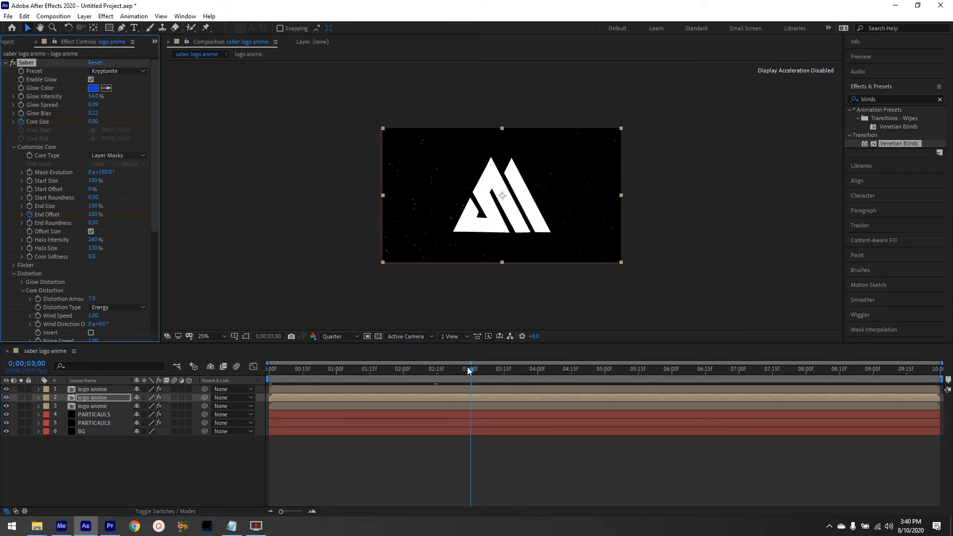
click(269, 369)
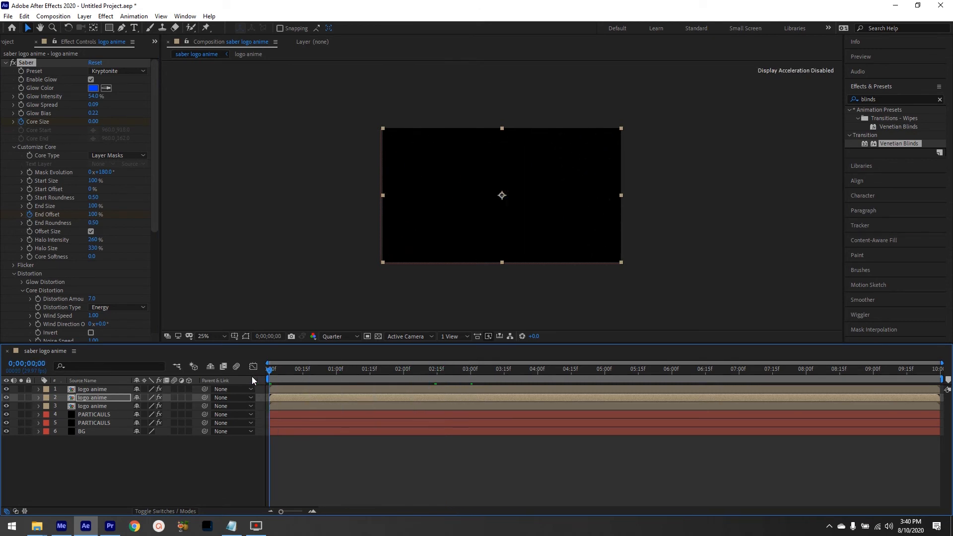
click(426, 369)
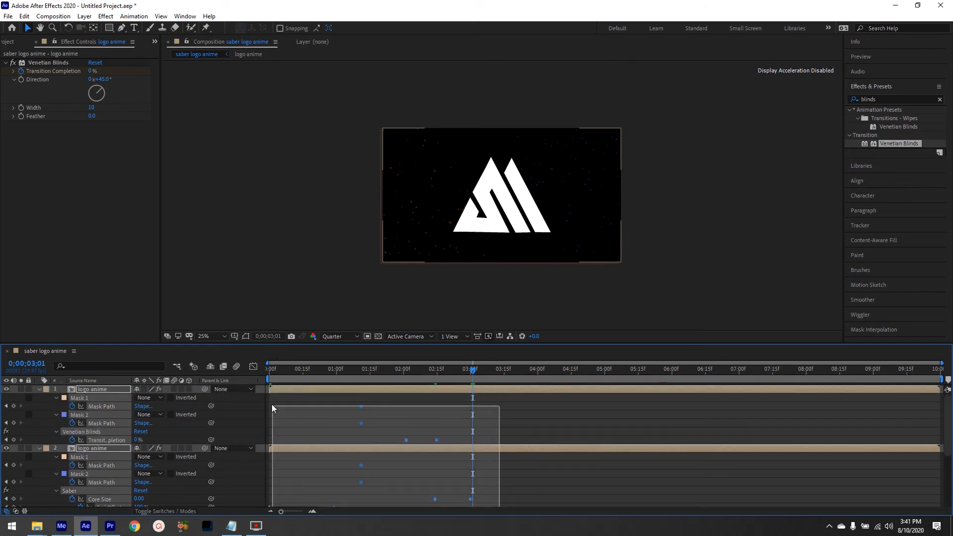
Reveal the layers' keyframes and align the blinds keyframes with the Saber Core Size keyframes.
right_click(361, 423)
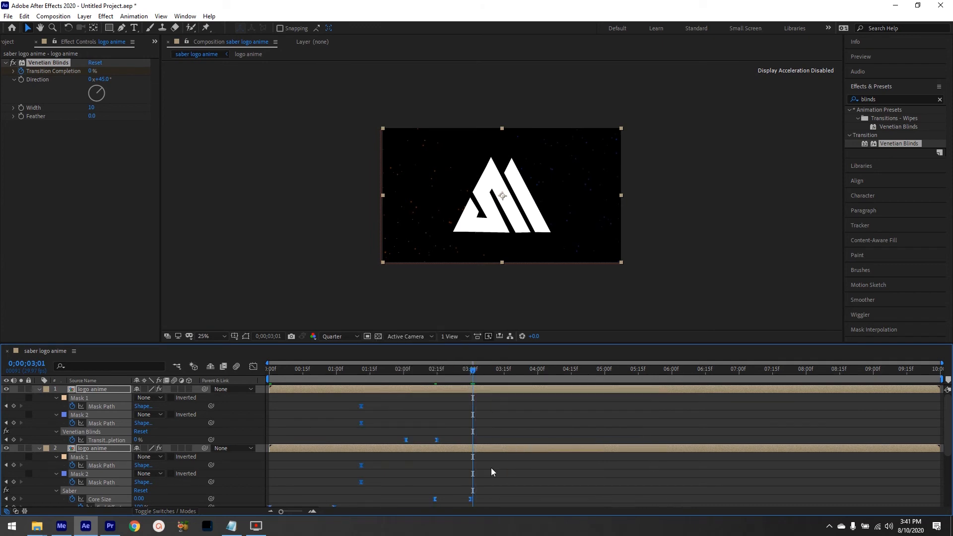
scroll(down, 3)
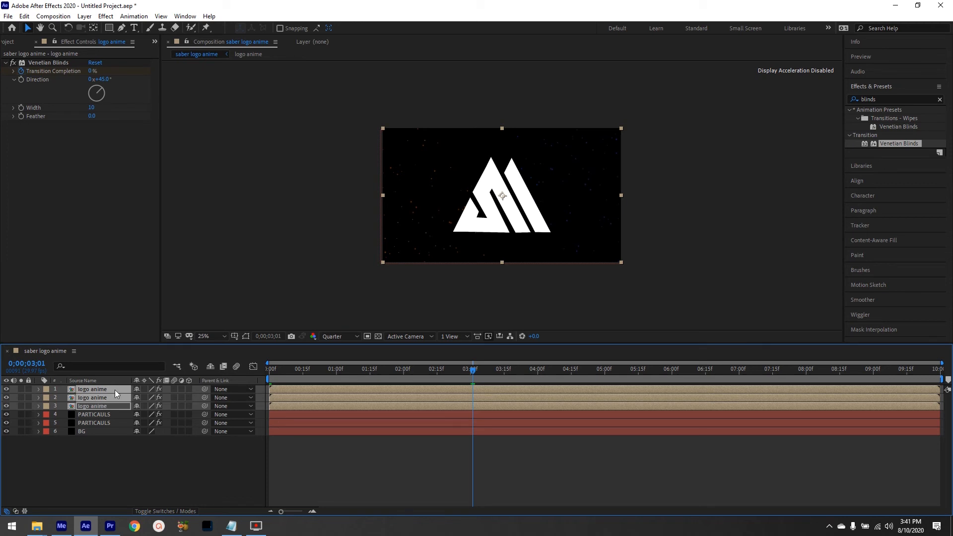
Pre-compose the three selected logo layers into a composition named 'logo anime'.
right_click(92, 397)
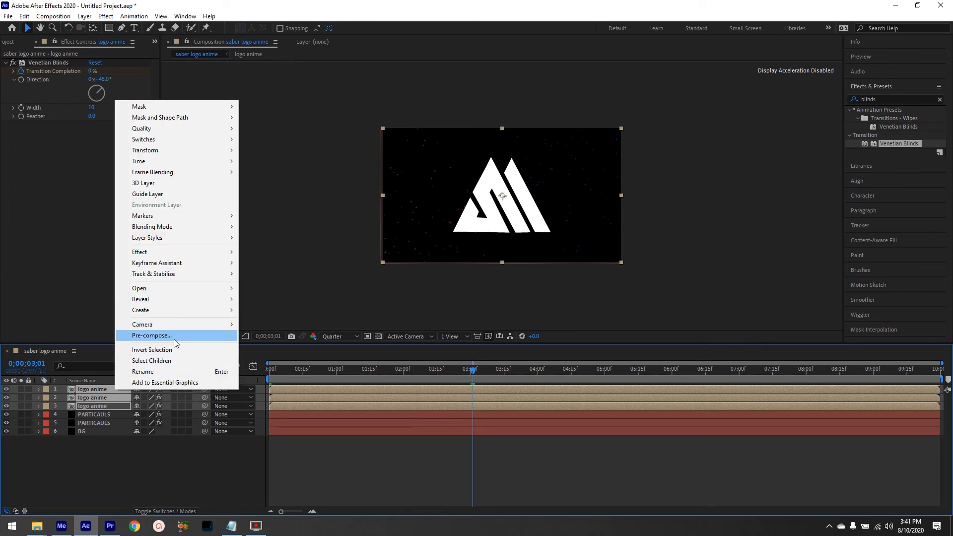
click(151, 336)
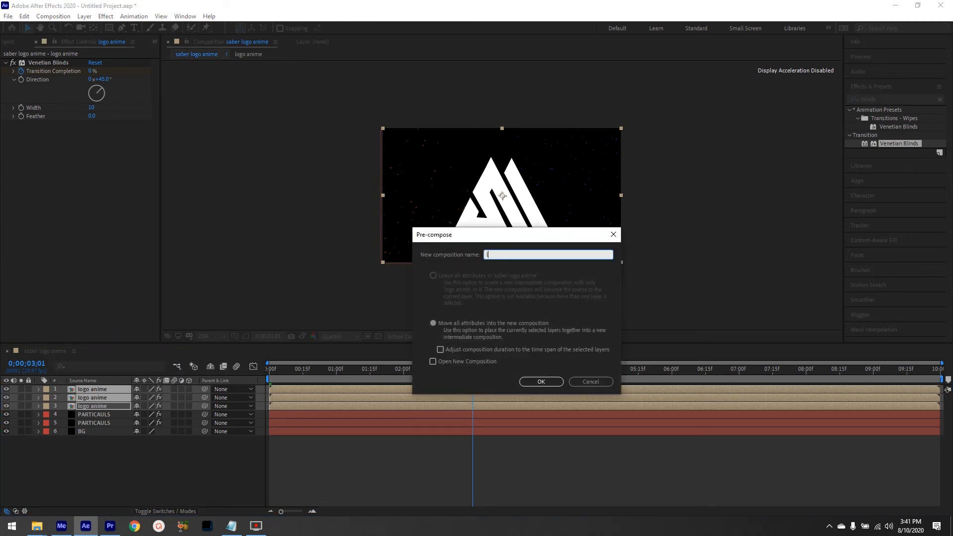
text(logo ani)
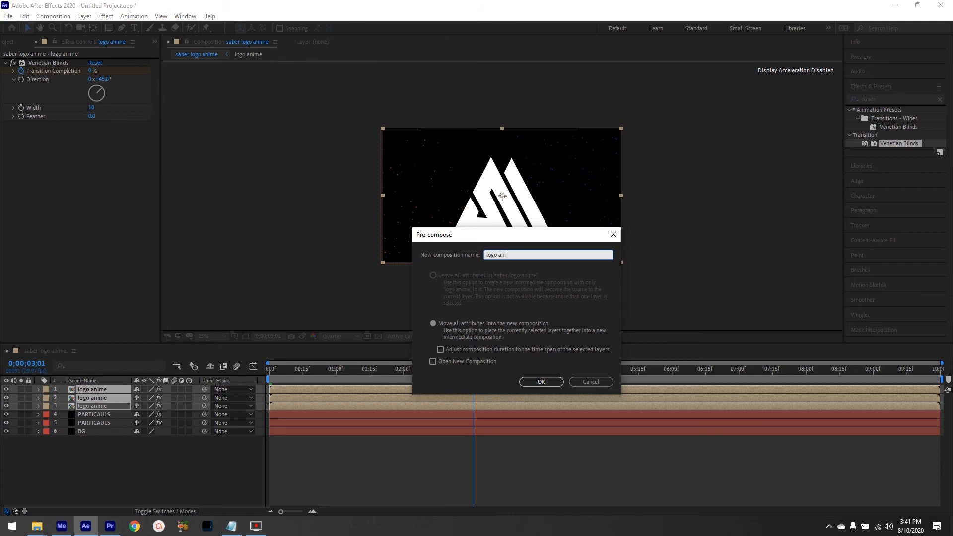
click(540, 381)
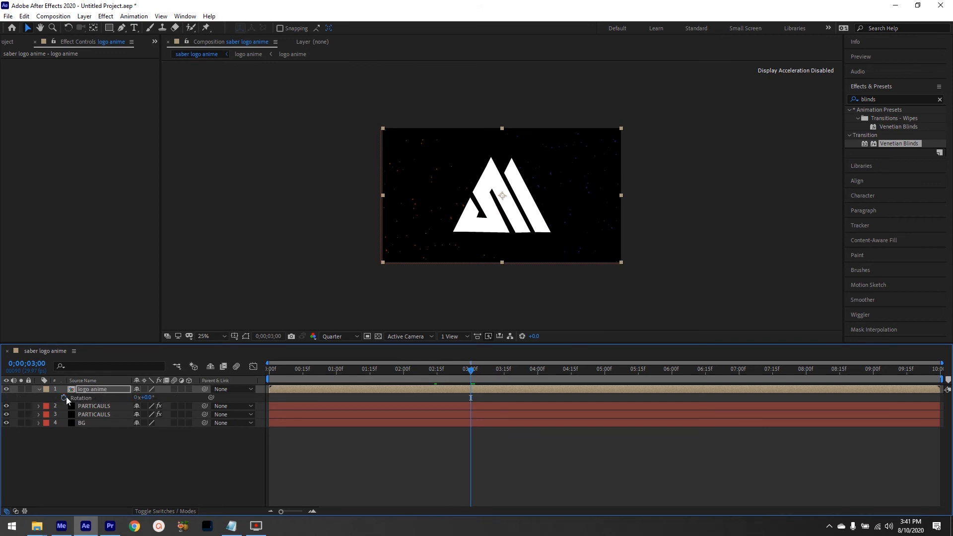
Keyframe Rotation from -45° and Scale from 2500% at 0:00 to rest at 3:00, then Easy Ease them.
click(63, 397)
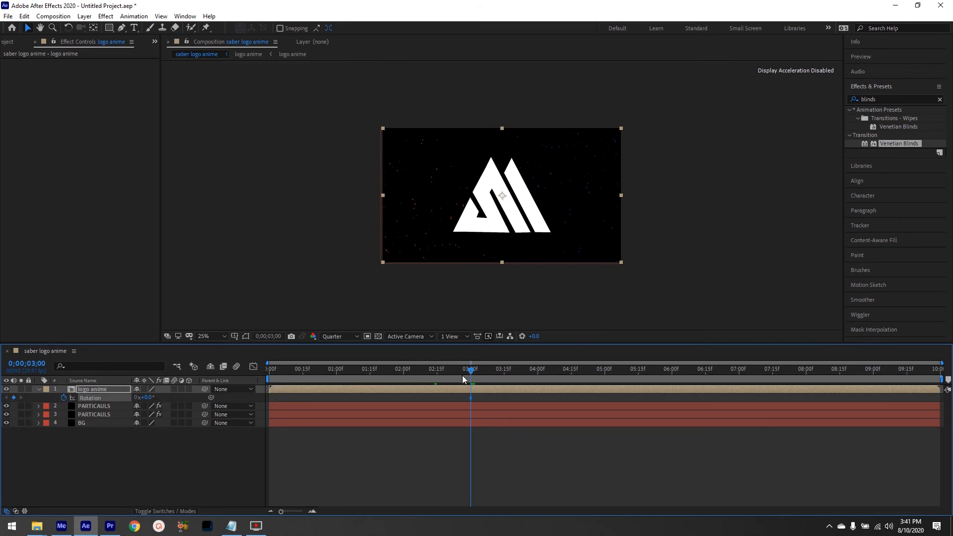
click(269, 369)
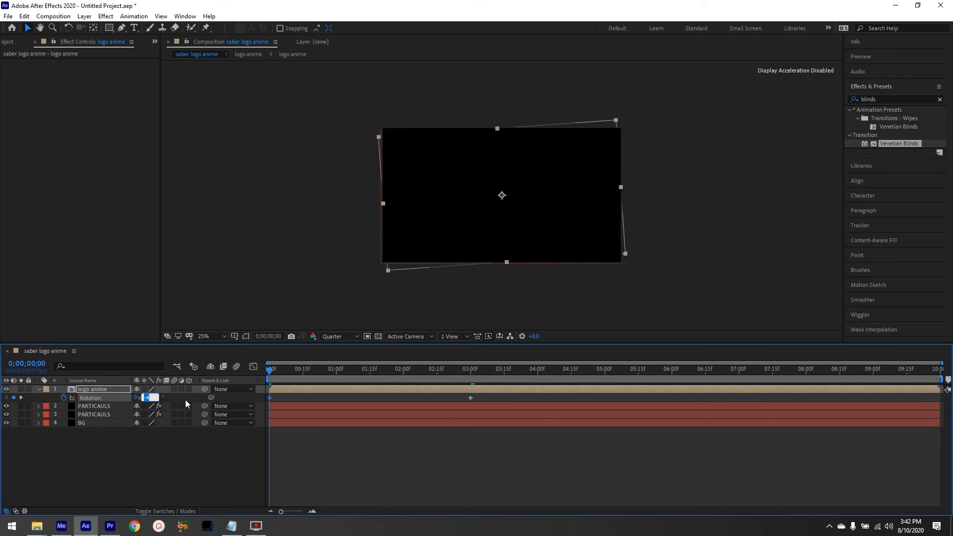
text(-45.0°)
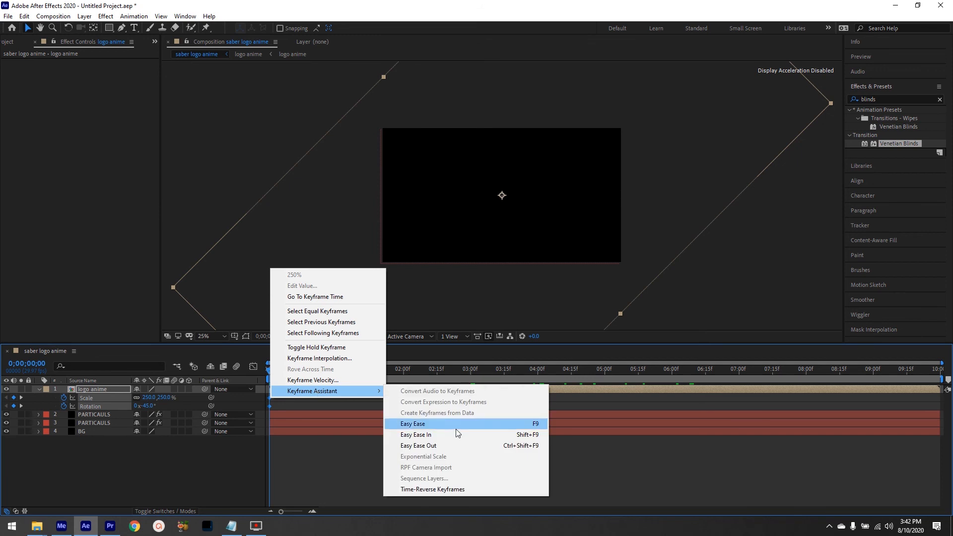
click(412, 424)
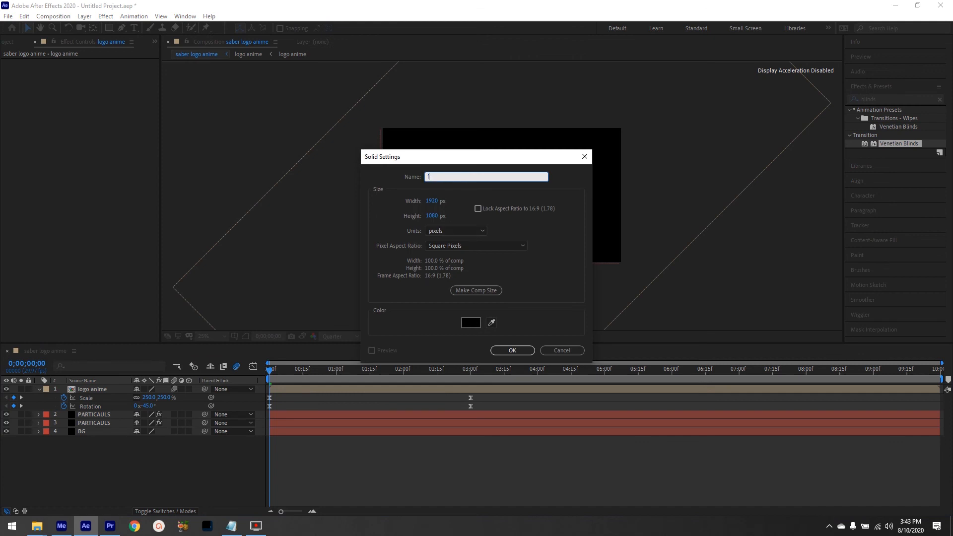
Create the new solid layer 'film zoom' and begin an effect search with 'c'.
click(511, 351)
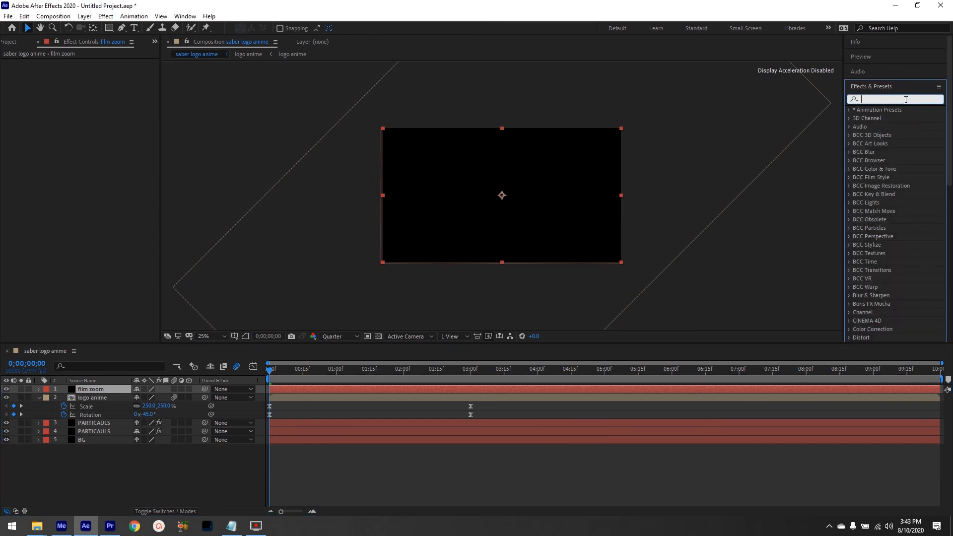
text(c)
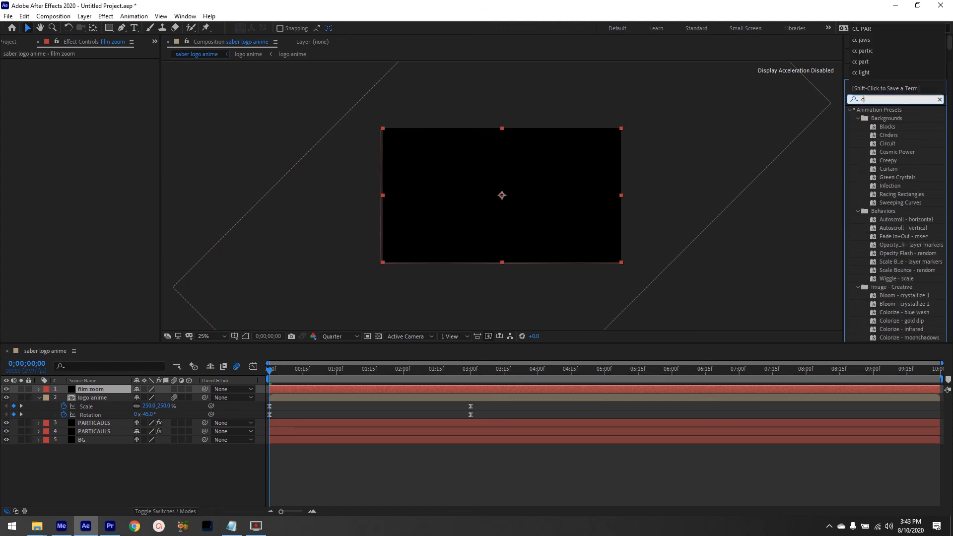